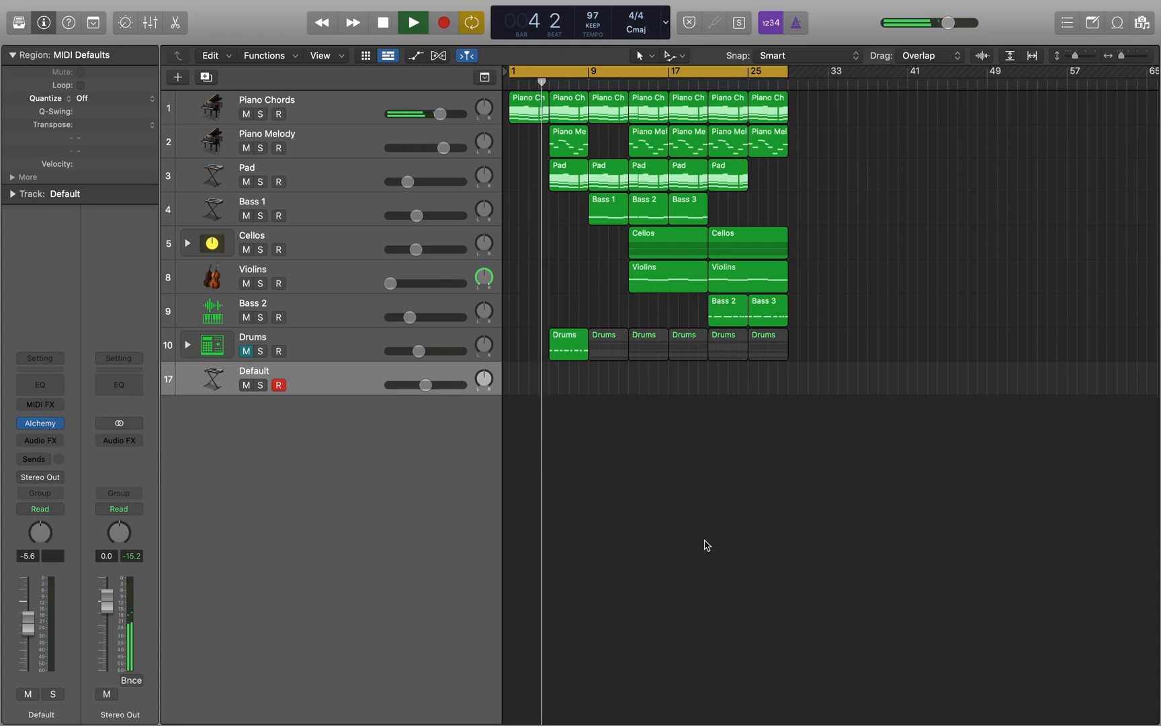
- Filter the Apple Loops library to Vocals and audition the Andre Background 19 loop
{"action": "left_click", "coordinate": [410, 20]}
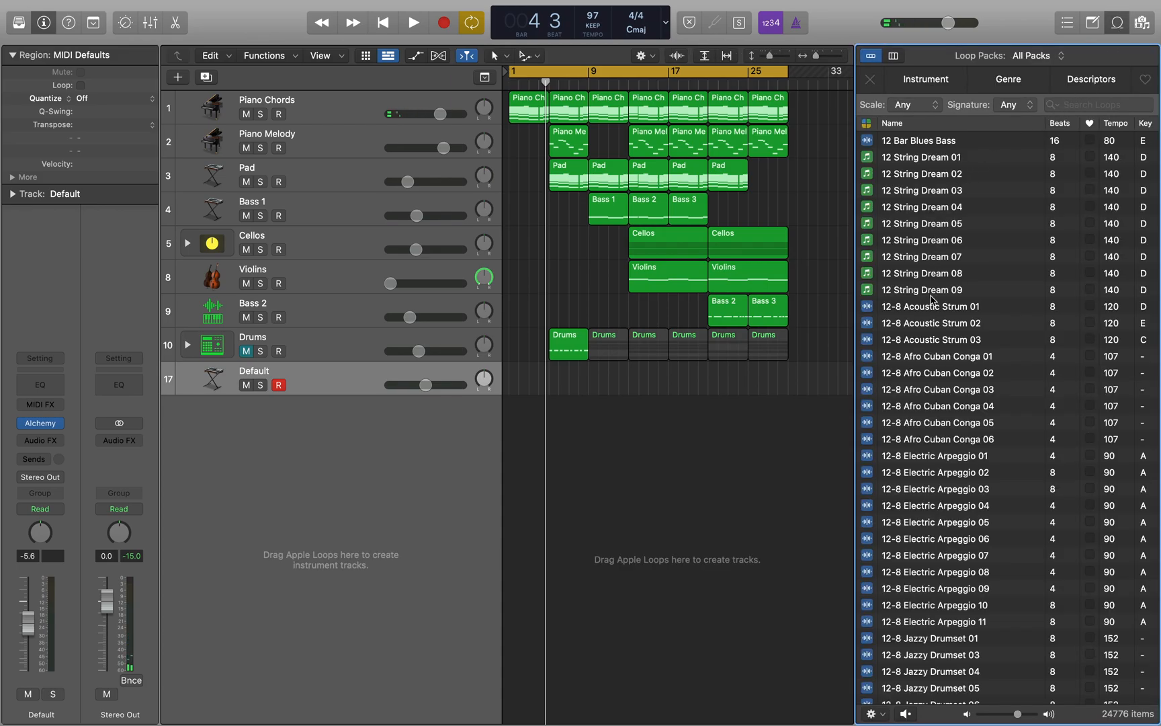
{"action": "scroll", "scroll_direction": "down", "scroll_amount": 3}
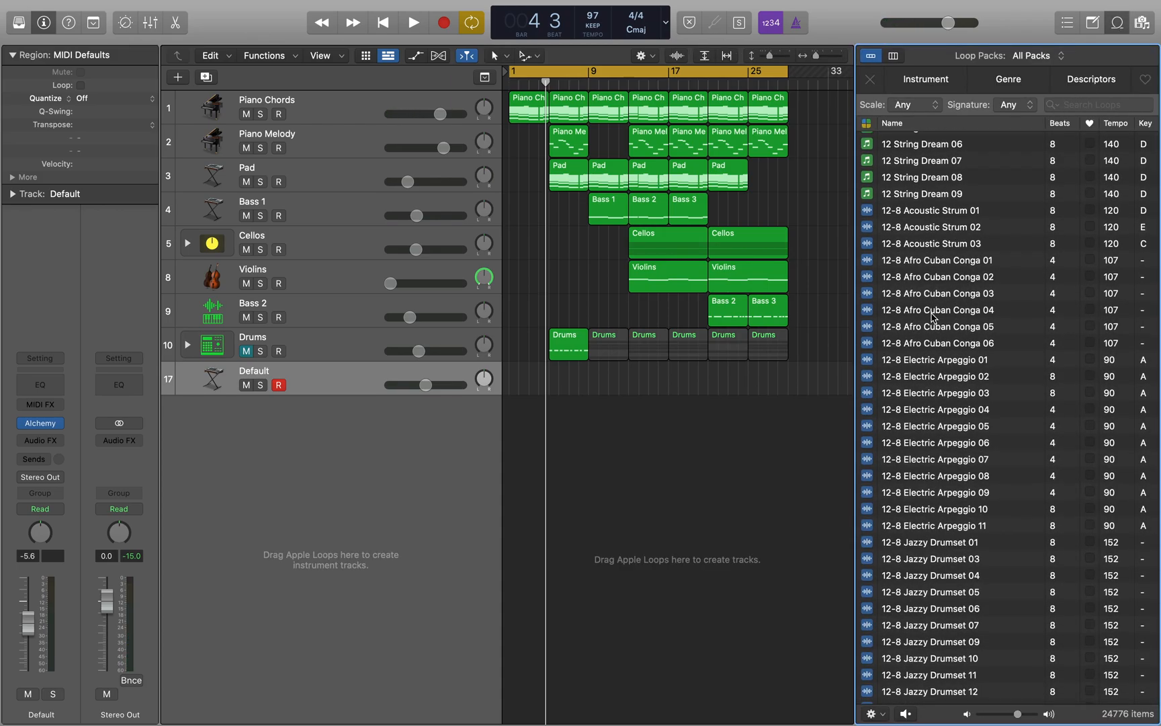
{"action": "left_click", "coordinate": [925, 79]}
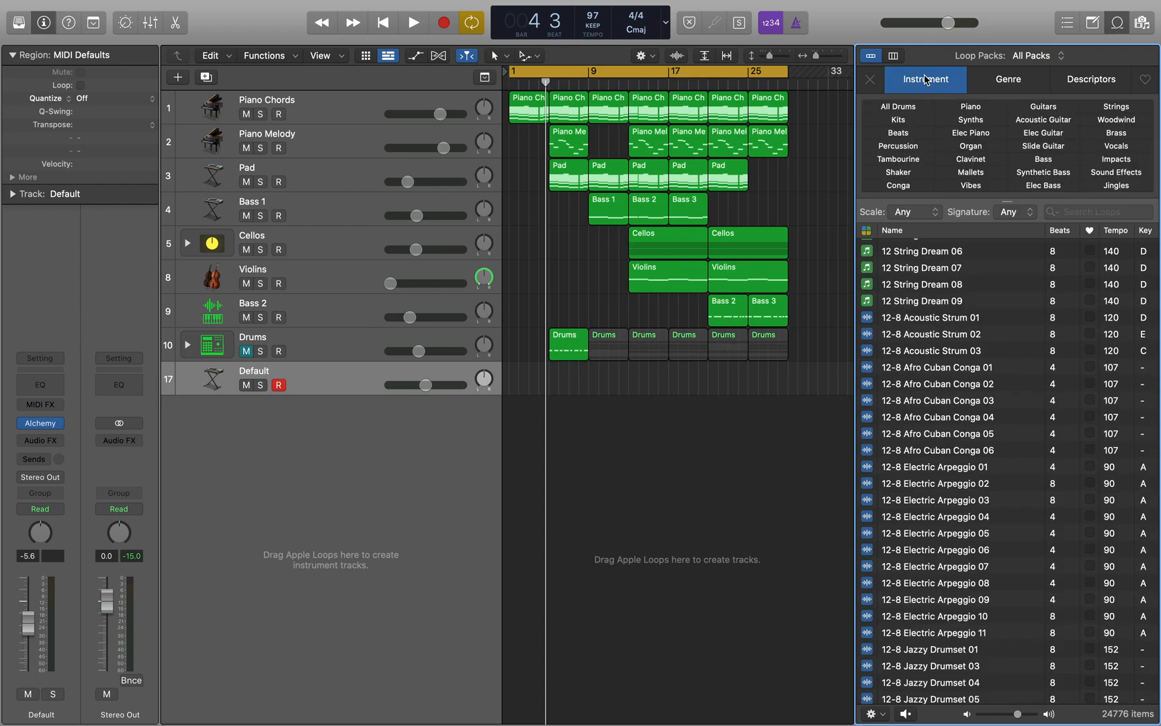
{"action": "mouse_move", "coordinate": [1051, 135]}
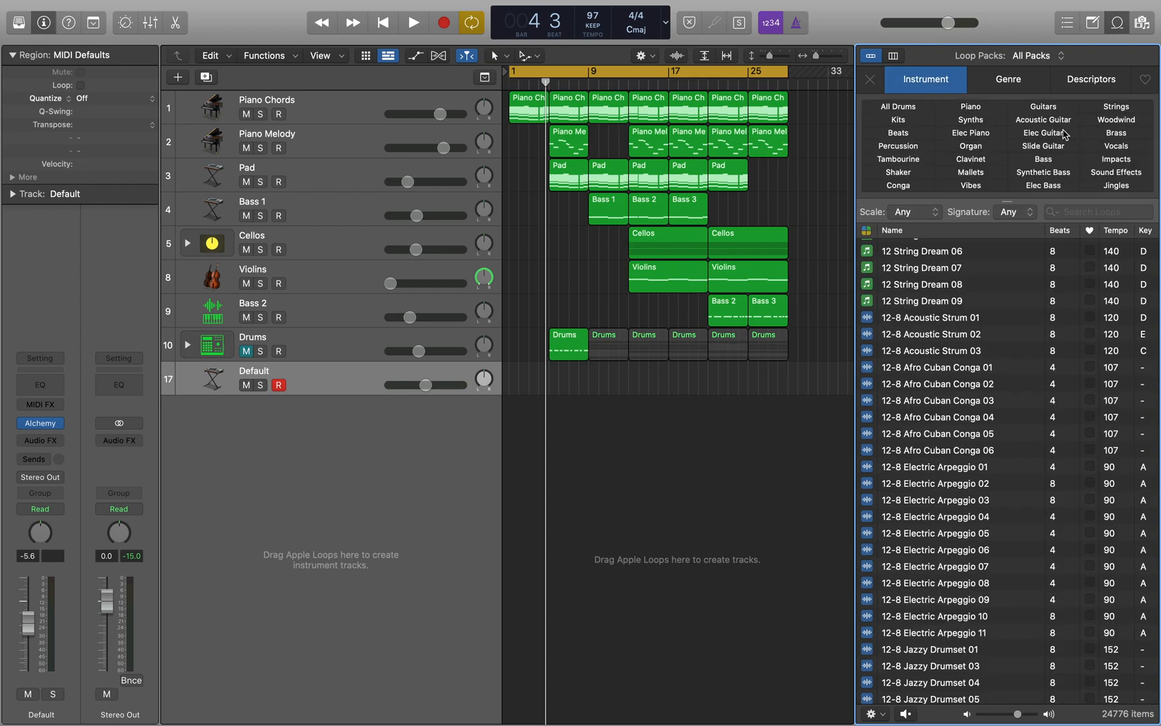
{"action": "left_click", "coordinate": [1115, 146]}
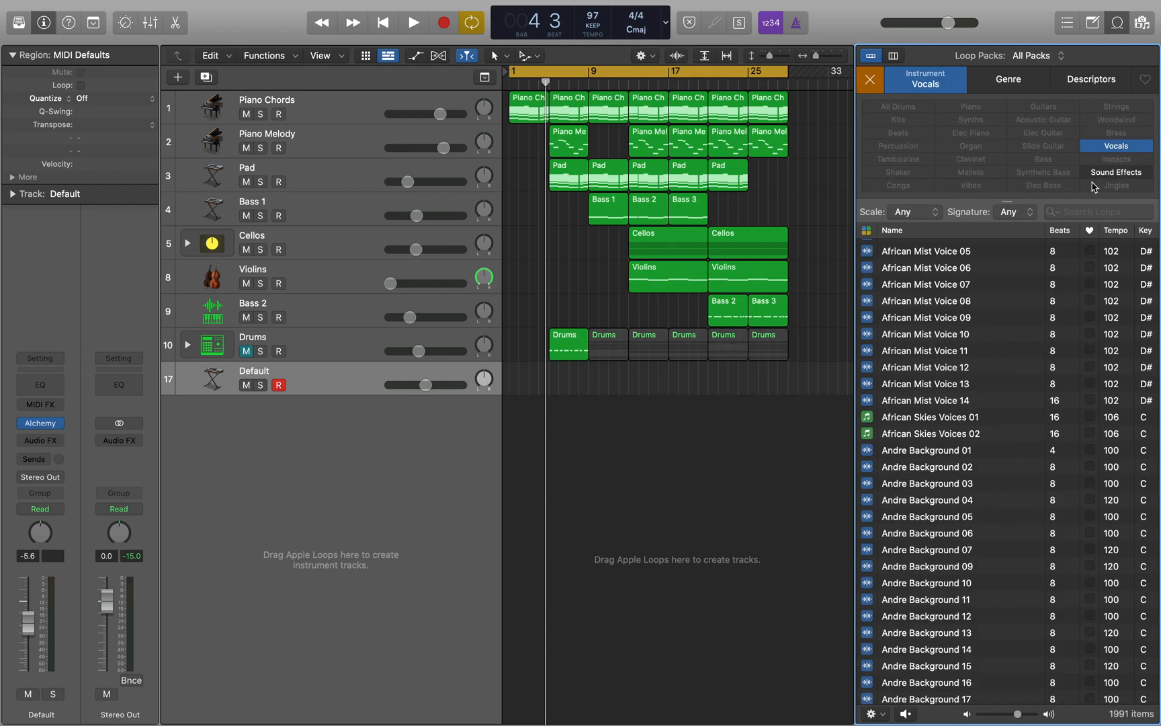
{"action": "mouse_move", "coordinate": [926, 316]}
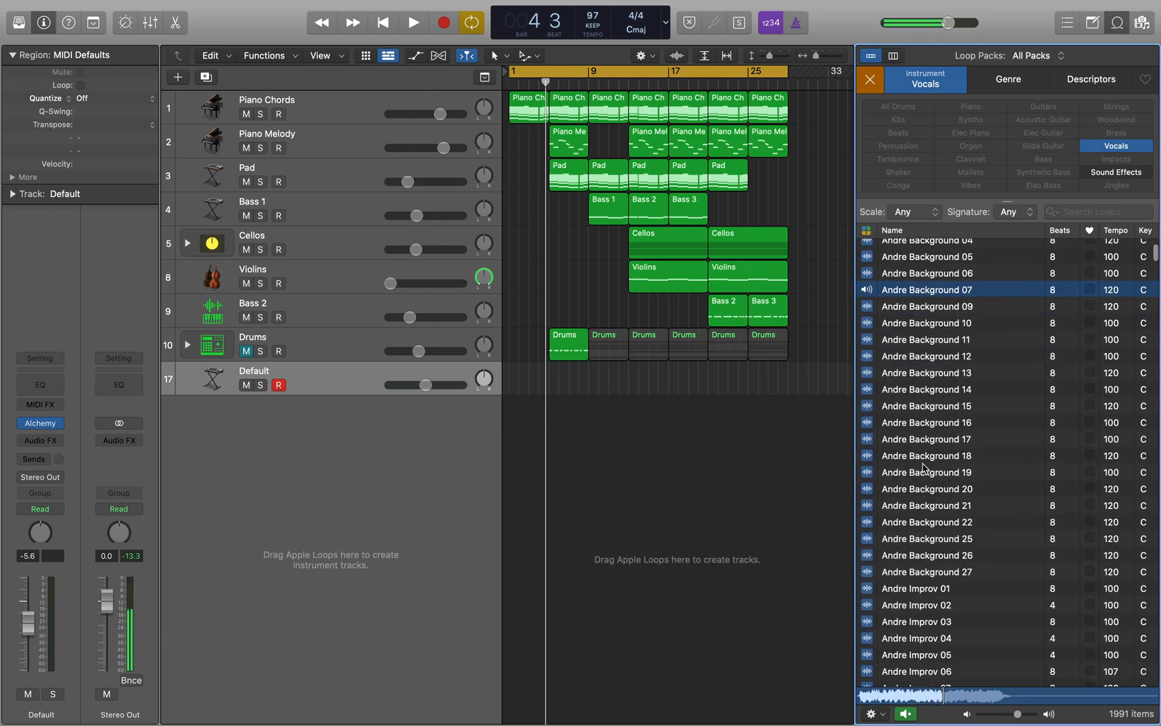
{"action": "left_click", "coordinate": [926, 473]}
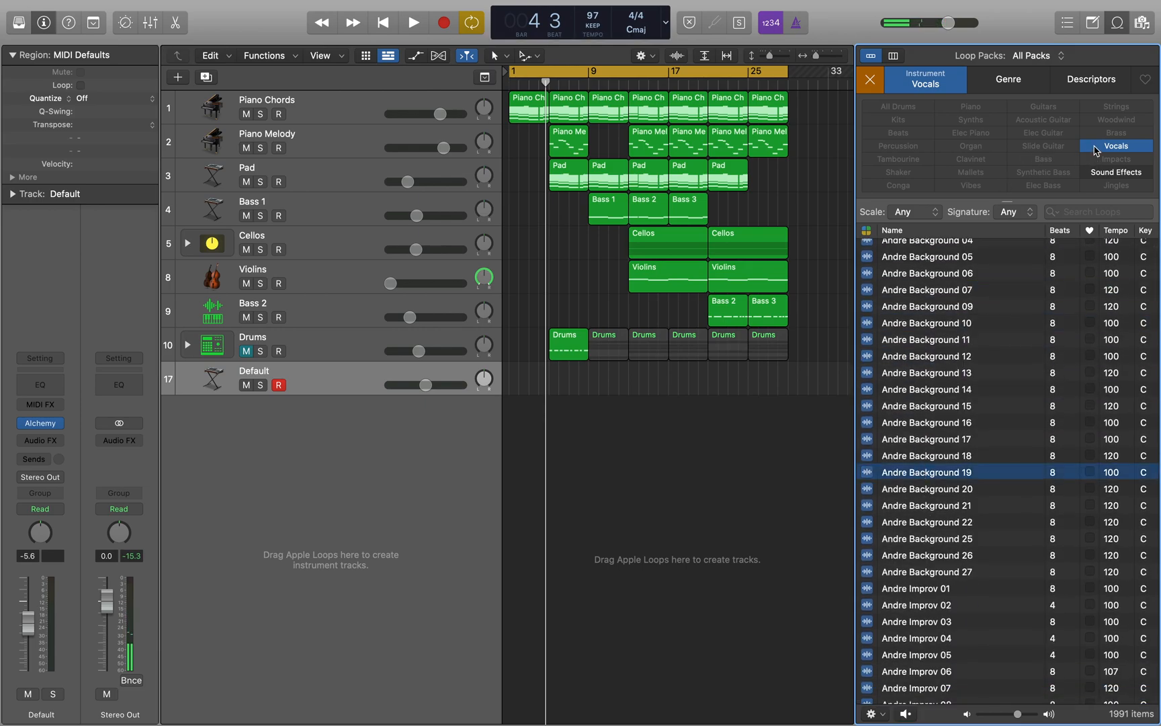
{"action": "left_click", "coordinate": [1116, 145]}
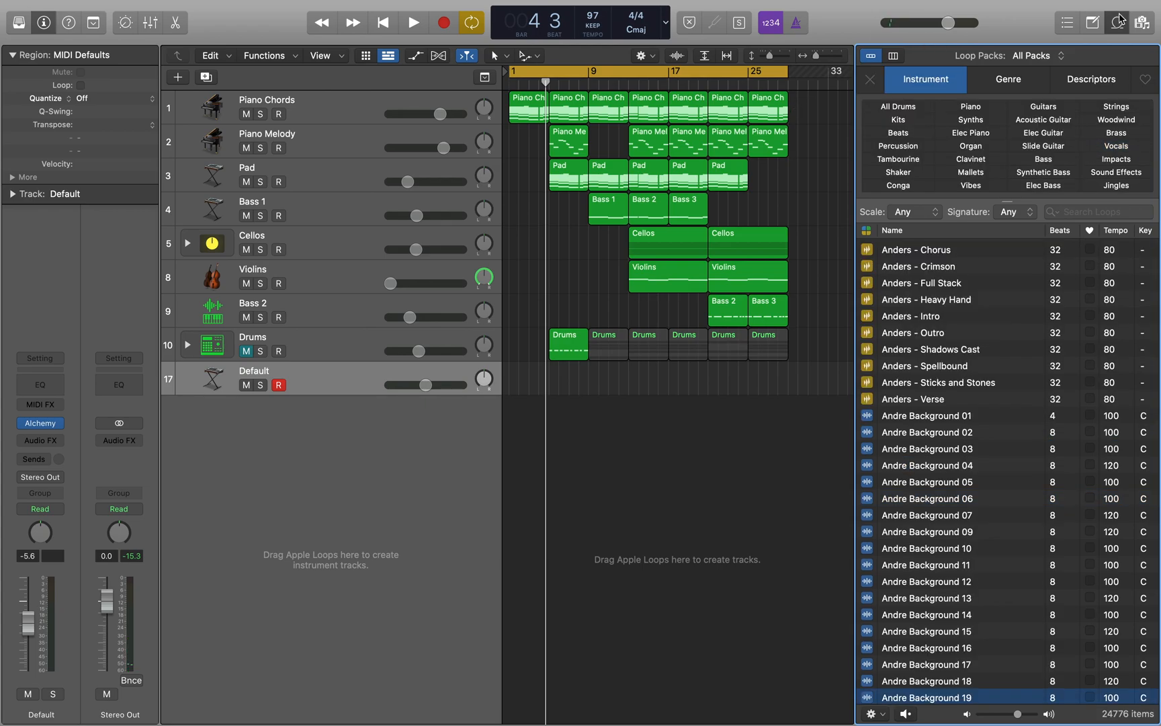
- Close the loop library, open Alchemy on the Default track and its sample import browser
{"action": "left_click", "coordinate": [1117, 22]}
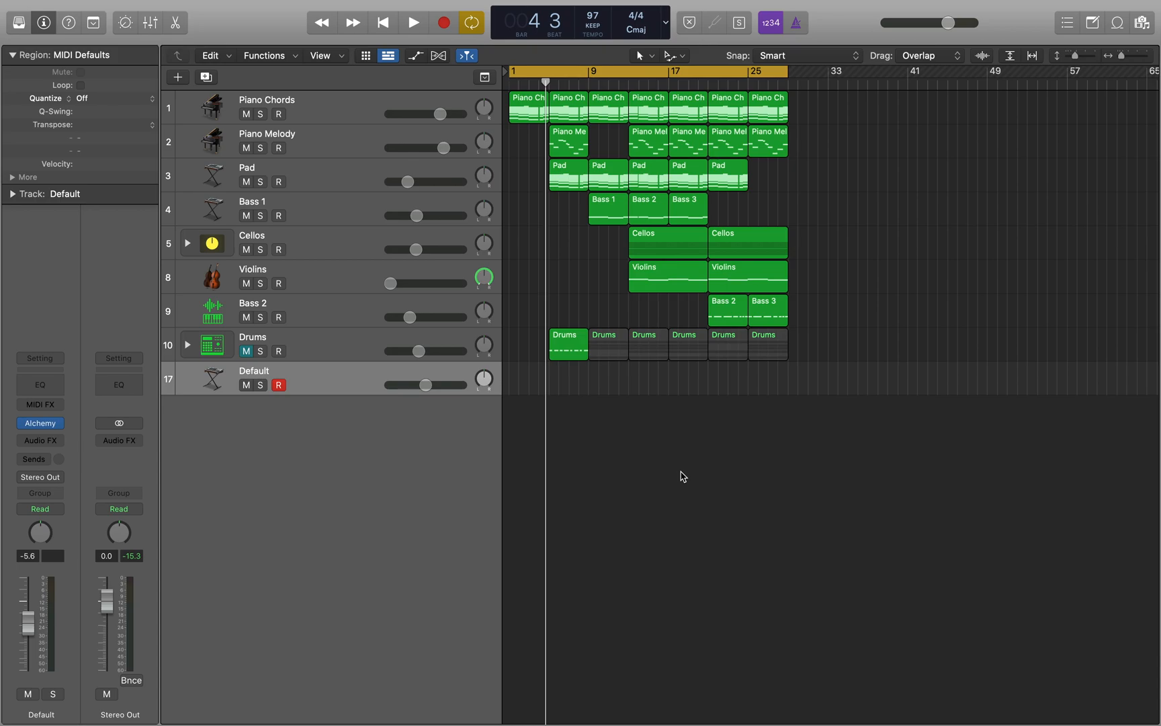
{"action": "mouse_move", "coordinate": [139, 418]}
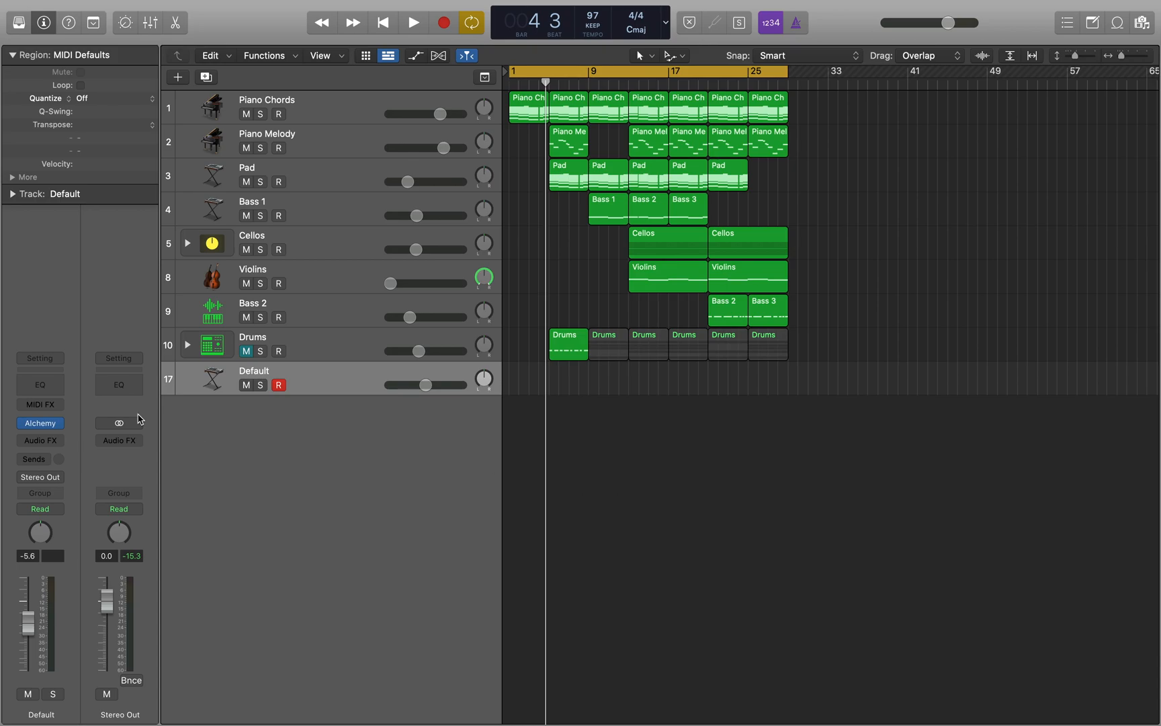
{"action": "left_click", "coordinate": [40, 423]}
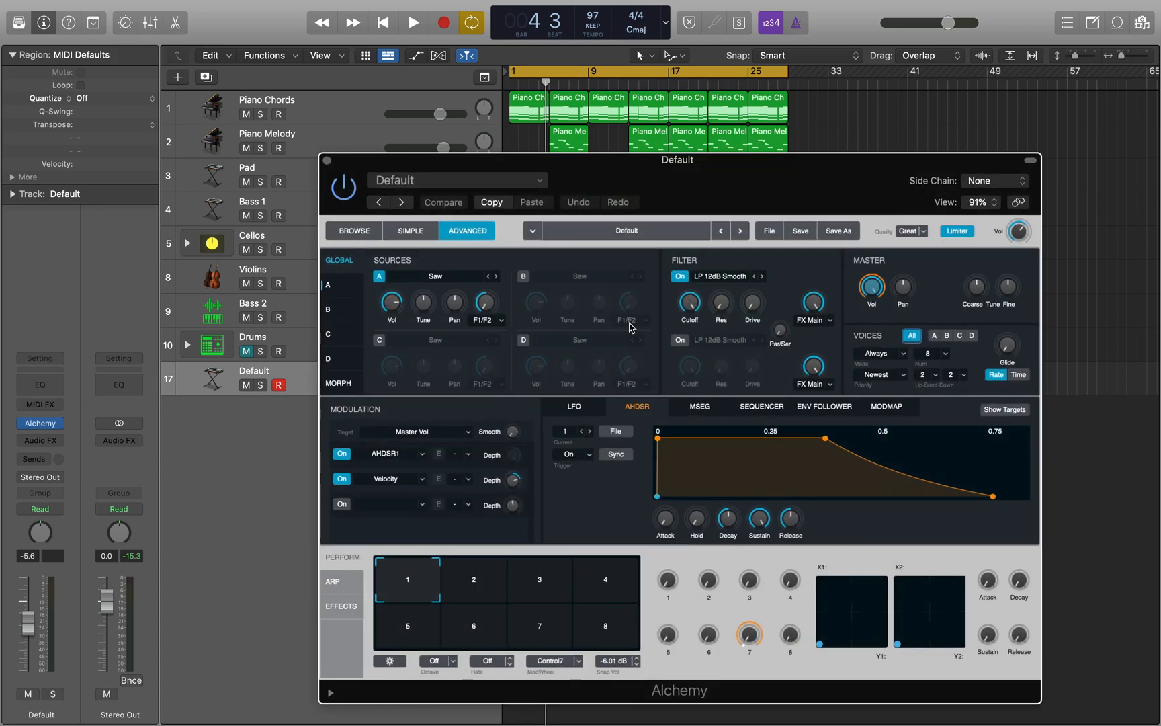
{"action": "left_click", "coordinate": [769, 230]}
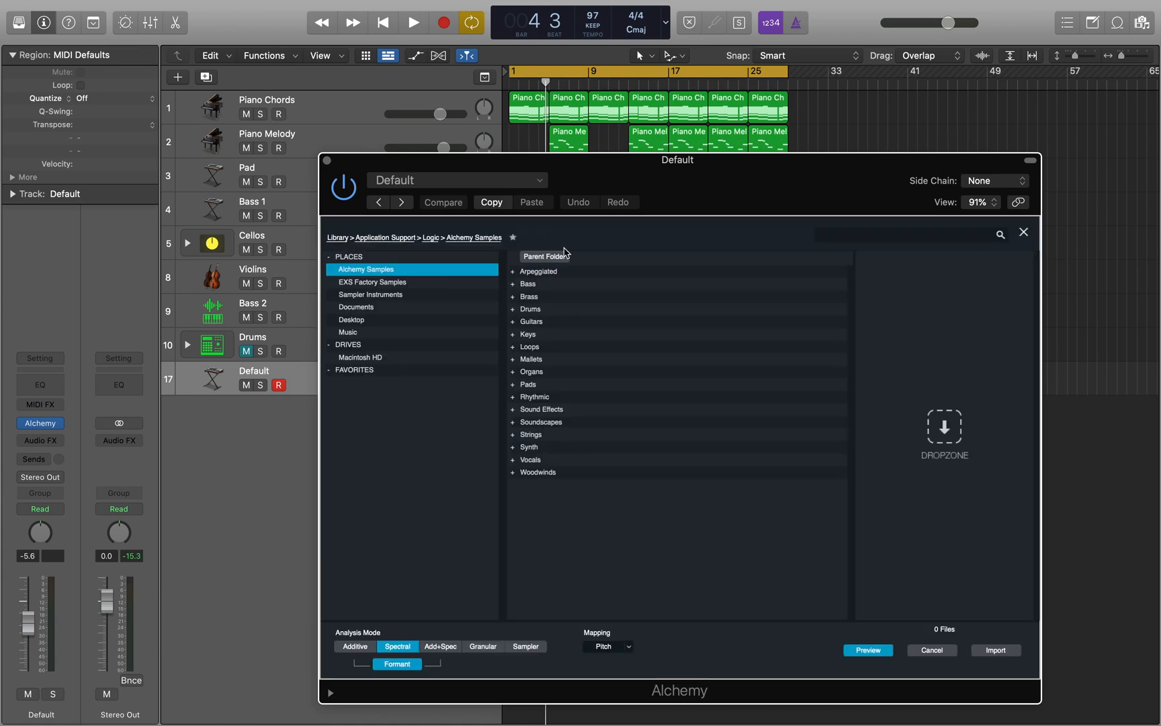
{"action": "mouse_move", "coordinate": [532, 359]}
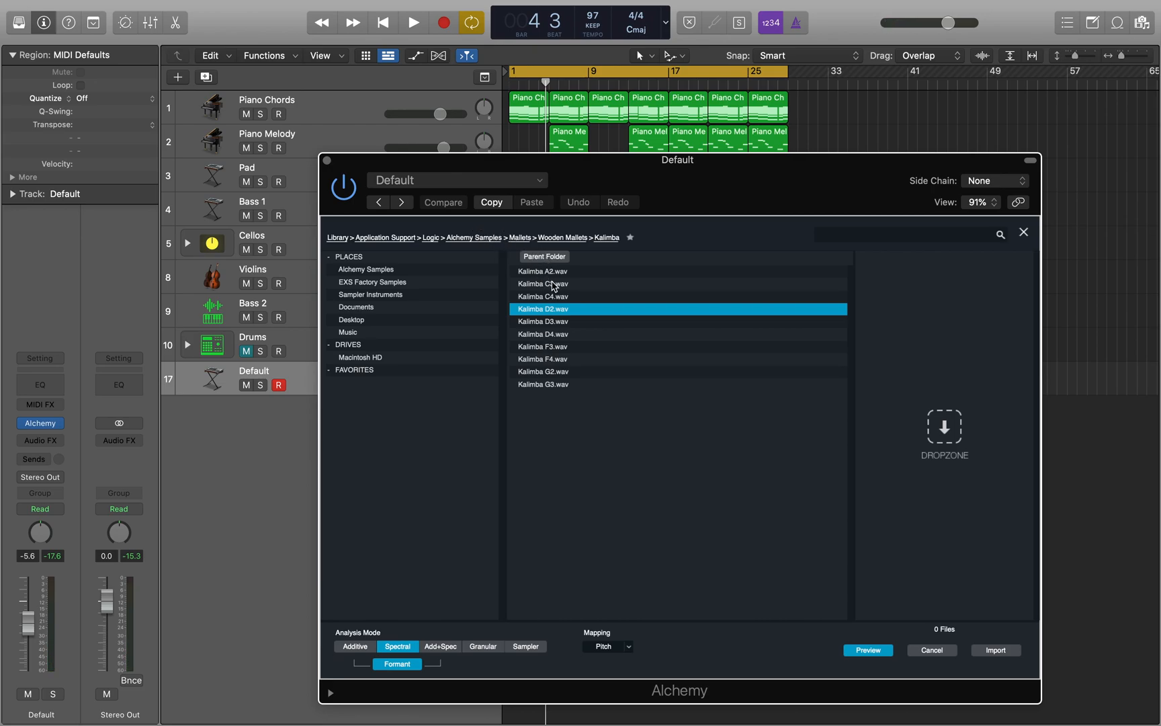
- Audition samples in Anastacia Improv Phrases 6, then select Anastacia Improv Phrases 4 0013.wav
{"action": "left_click", "coordinate": [543, 372]}
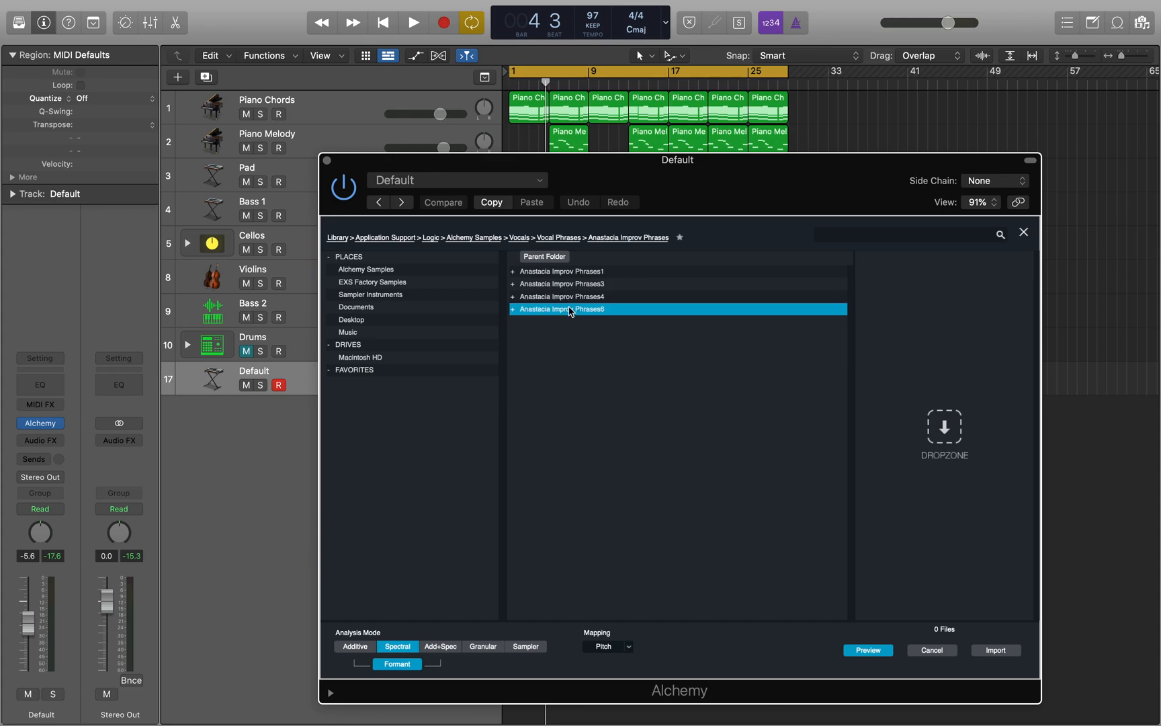
{"action": "double_click", "coordinate": [561, 309]}
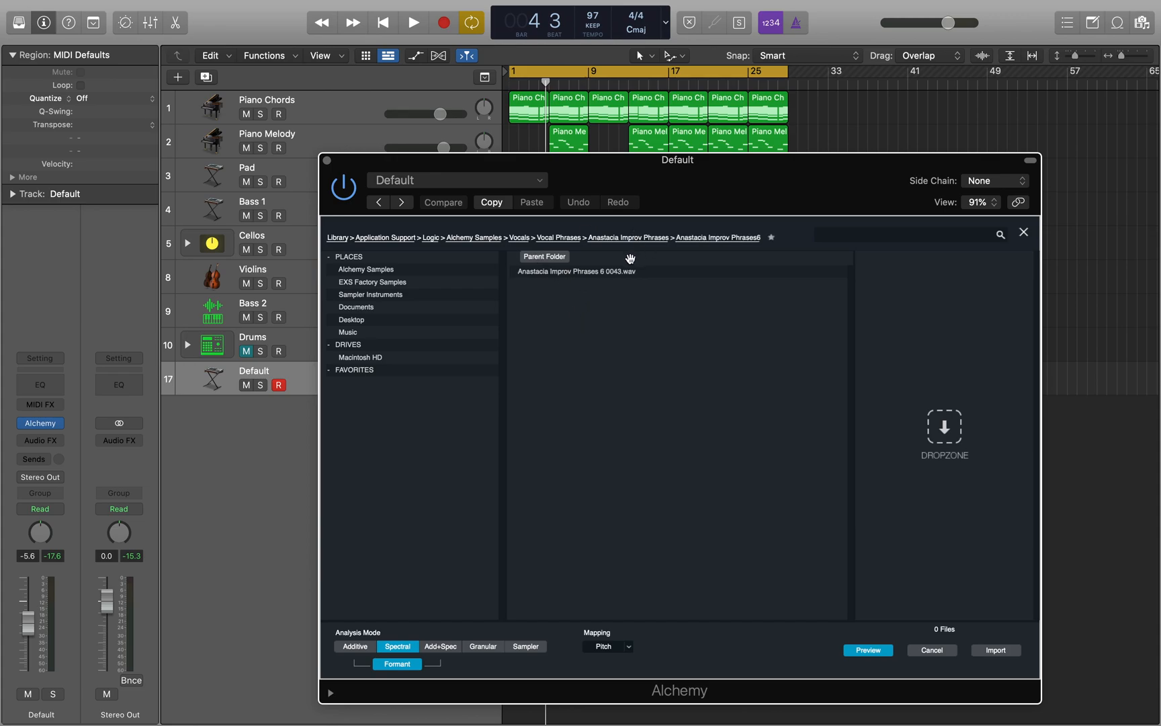
{"action": "left_click", "coordinate": [576, 272]}
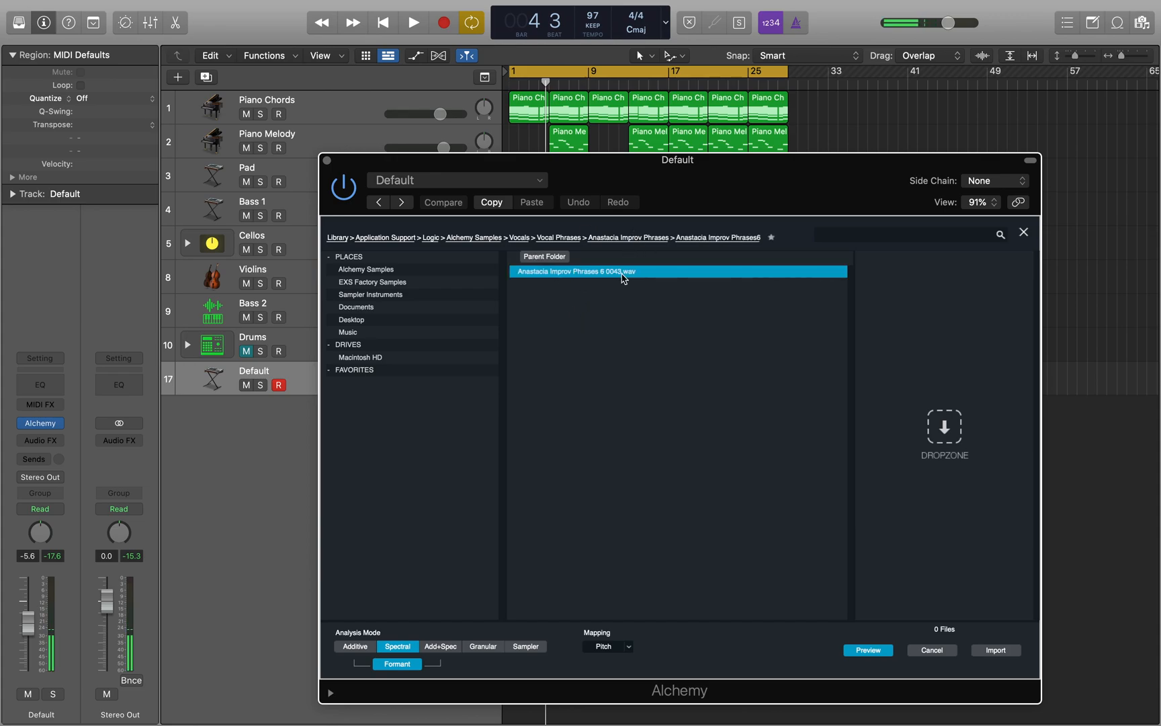
{"action": "left_click", "coordinate": [627, 237]}
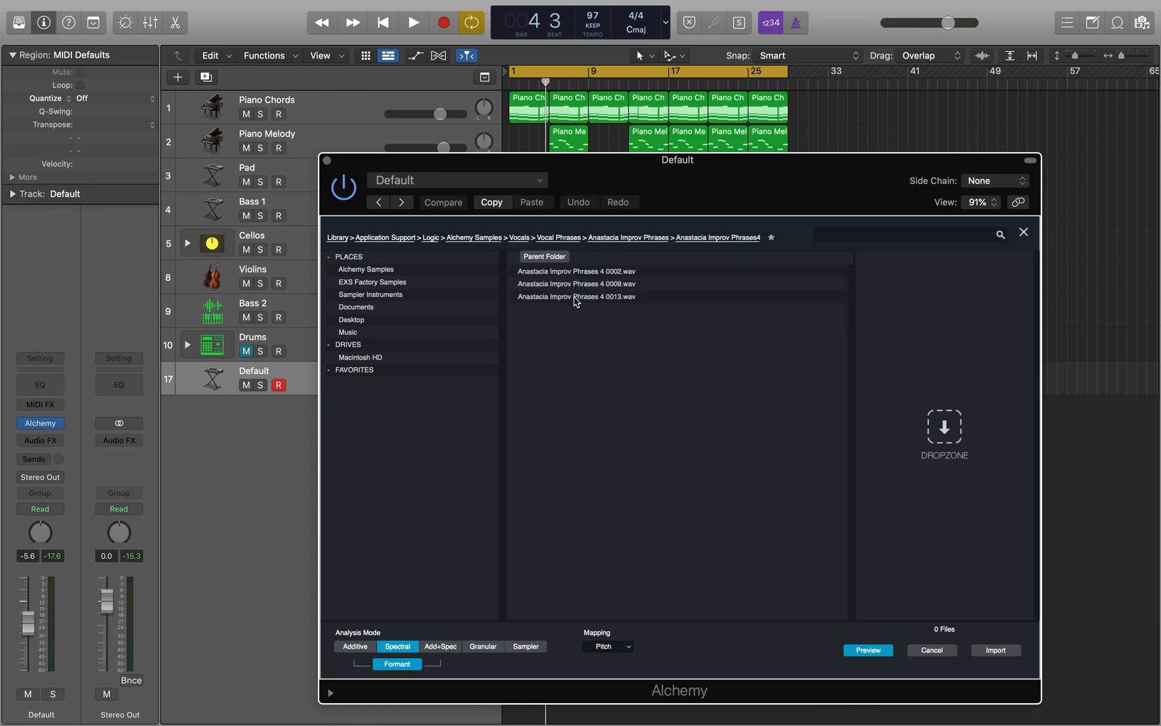
{"action": "left_click", "coordinate": [576, 296]}
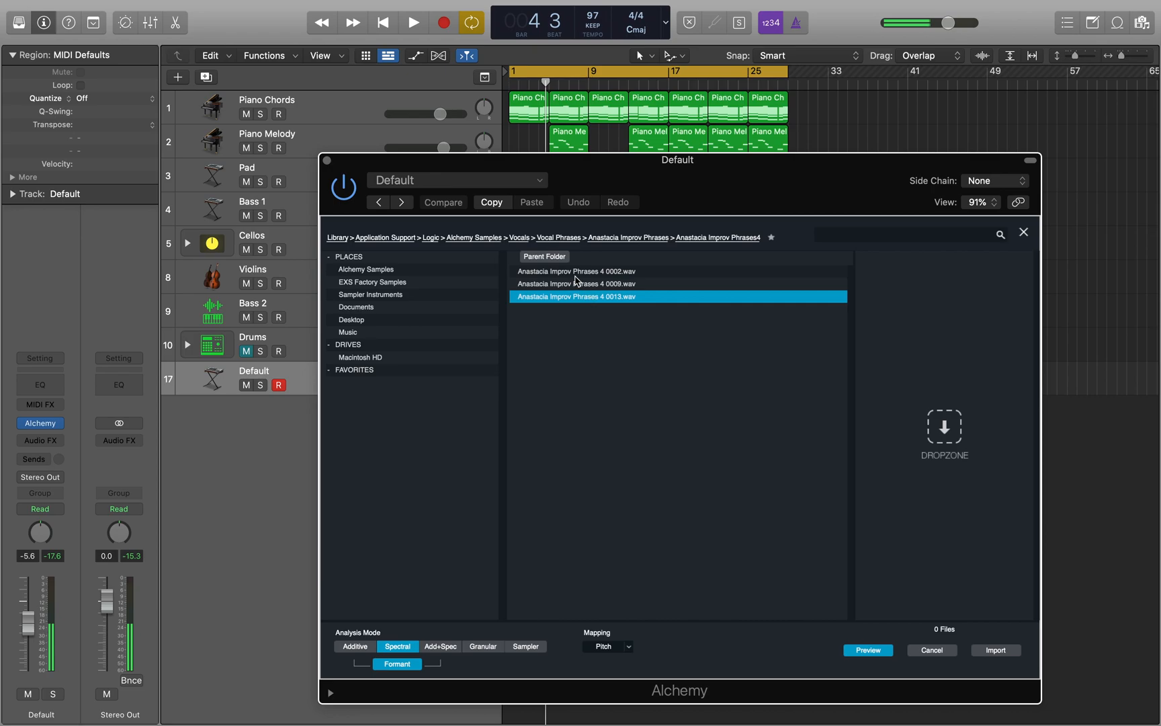
{"action": "mouse_move", "coordinate": [604, 350]}
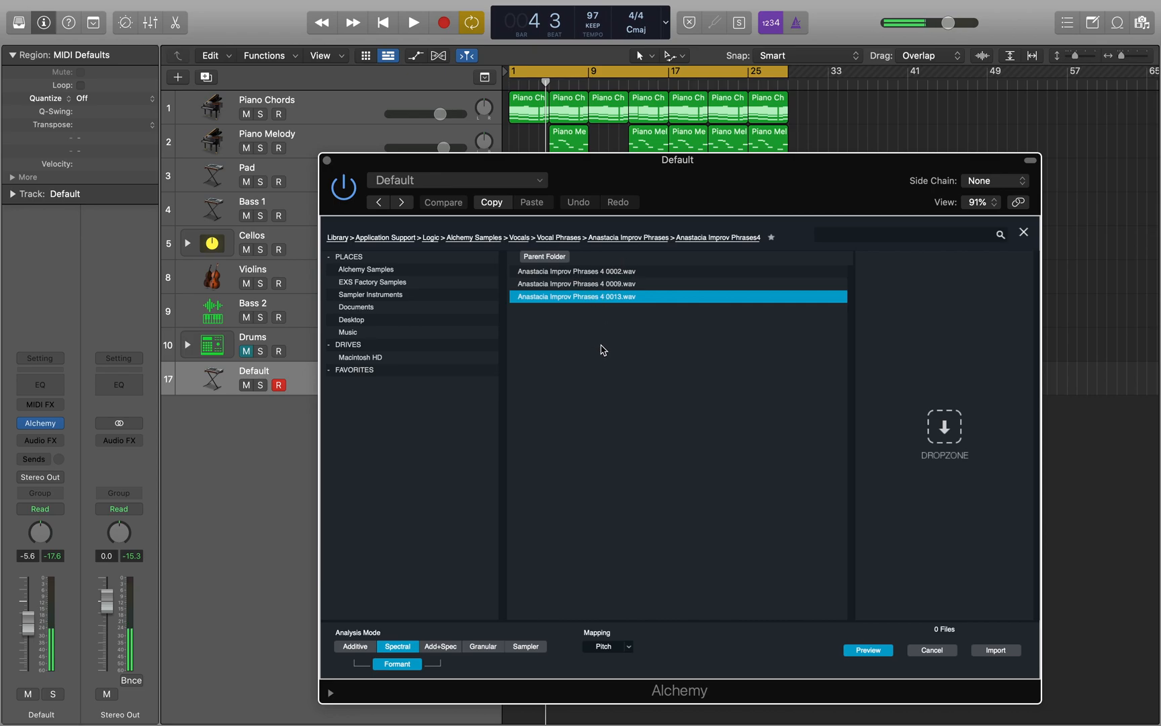
- Drag the 0013 vocal sample onto a new track below Default near bar 1, then close Alchemy
{"action": "left_click_drag", "start_coordinate": [677, 159], "coordinate": [850, 122]}
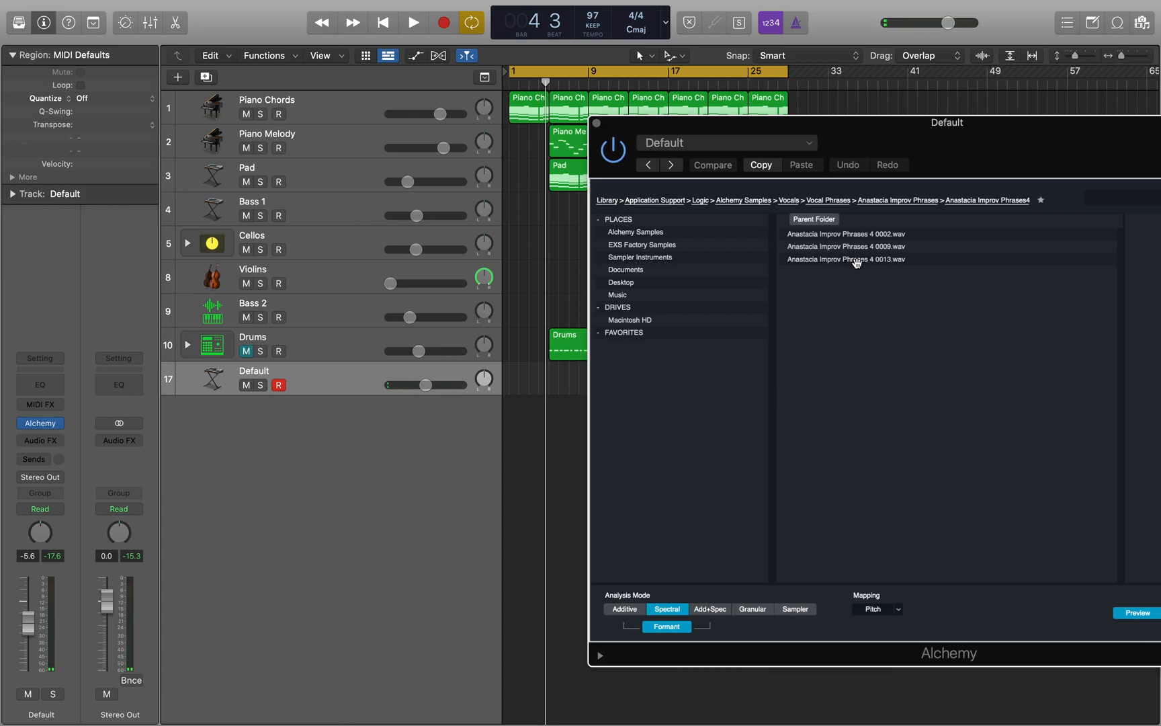
{"action": "left_click_drag", "start_coordinate": [845, 259], "coordinate": [522, 405]}
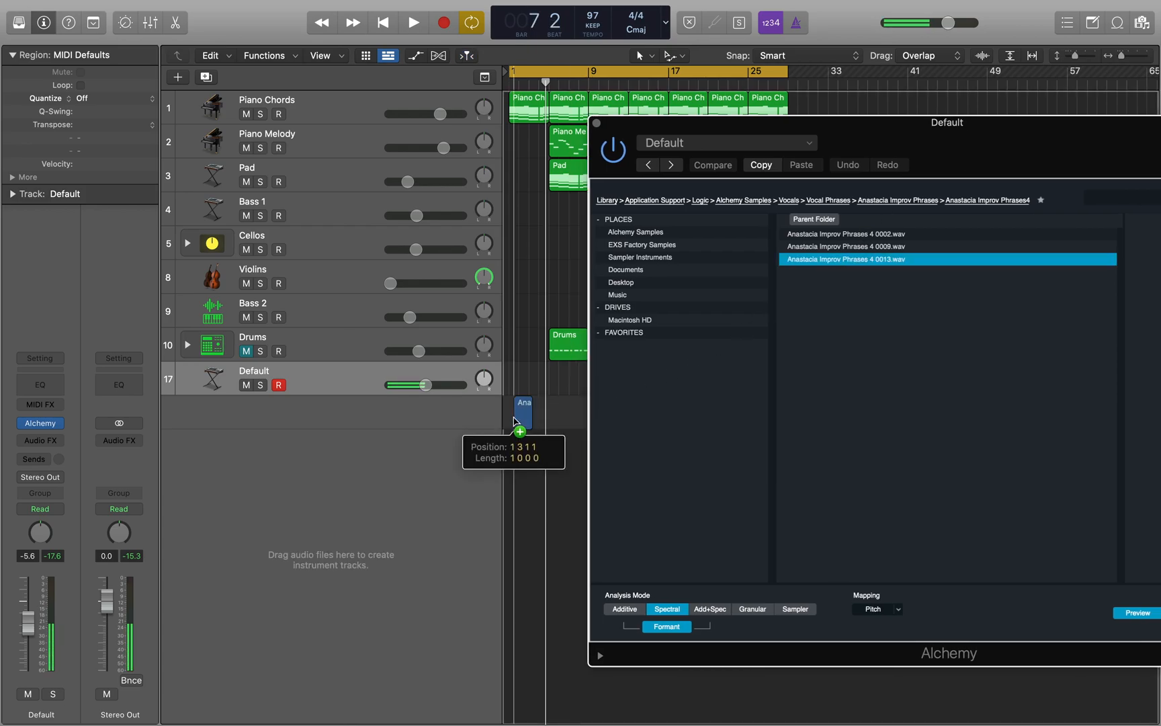
{"action": "left_click_drag", "start_coordinate": [844, 259], "coordinate": [518, 412]}
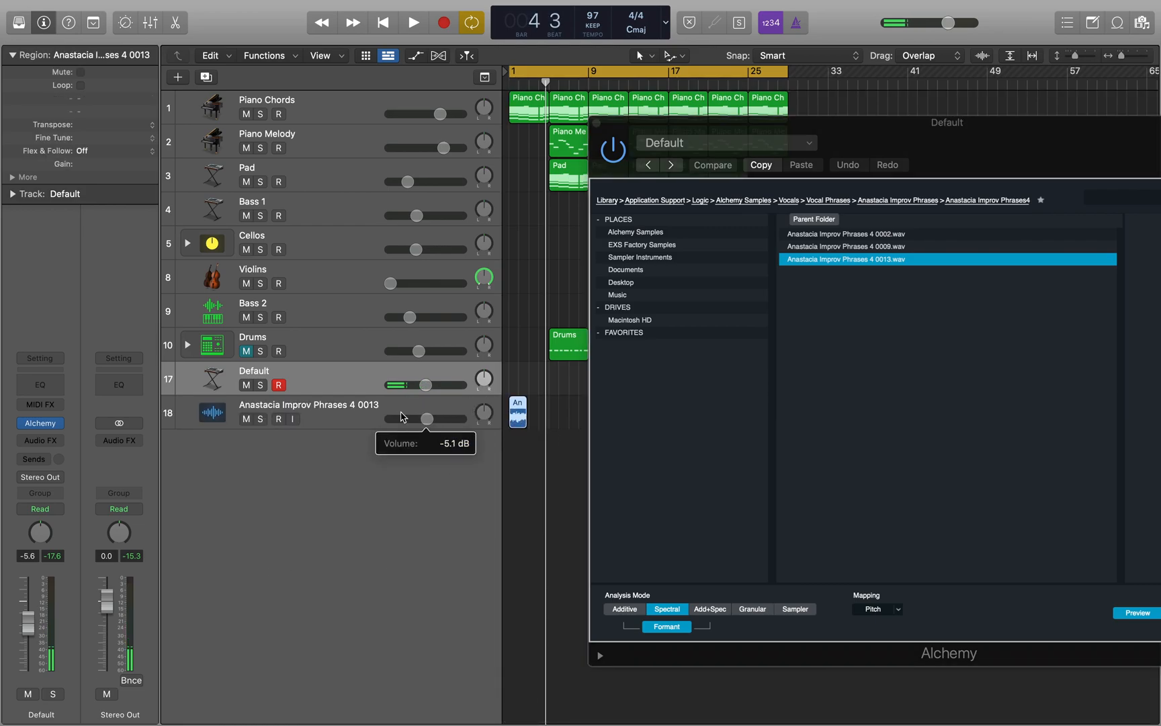
{"action": "left_click", "coordinate": [845, 234]}
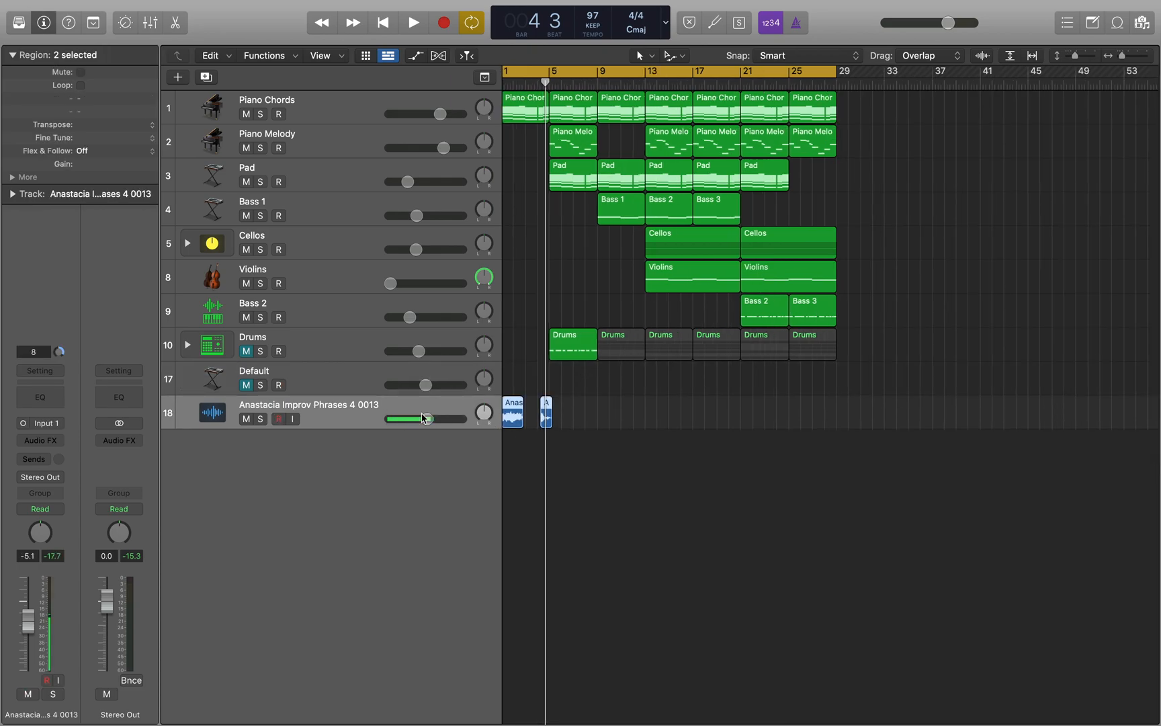
- Play the opening bars to hear the two vocal chops, then stop
{"action": "left_click", "coordinate": [407, 22]}
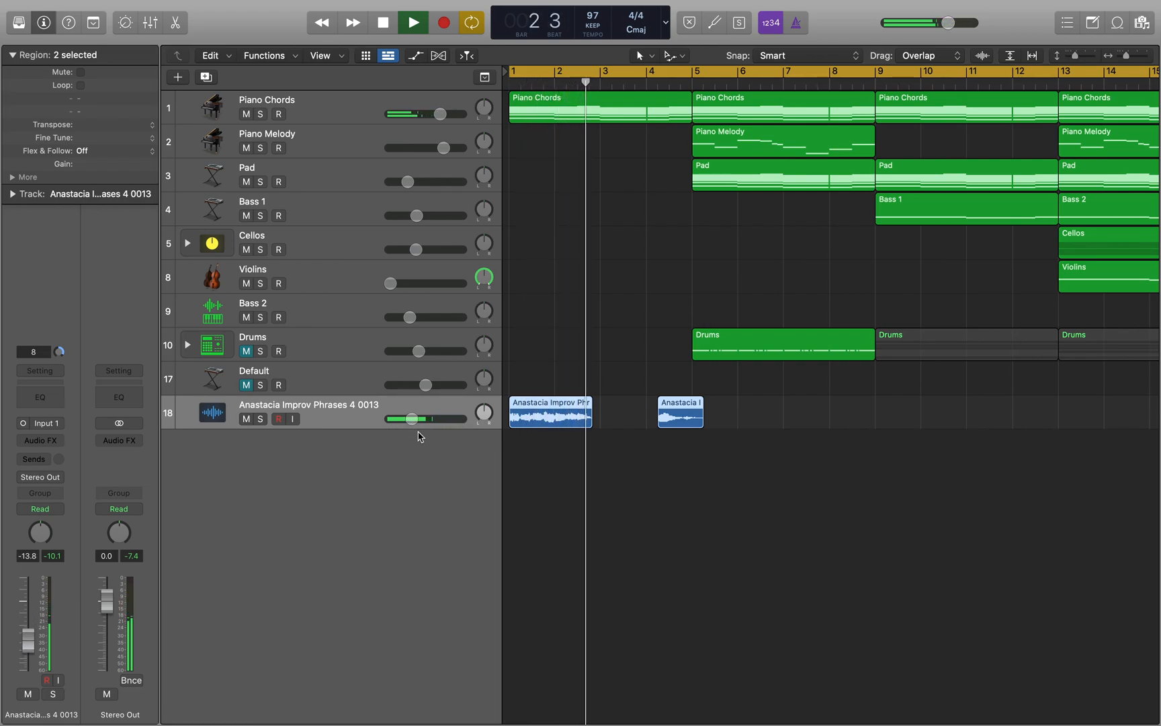
{"action": "left_click", "coordinate": [385, 20]}
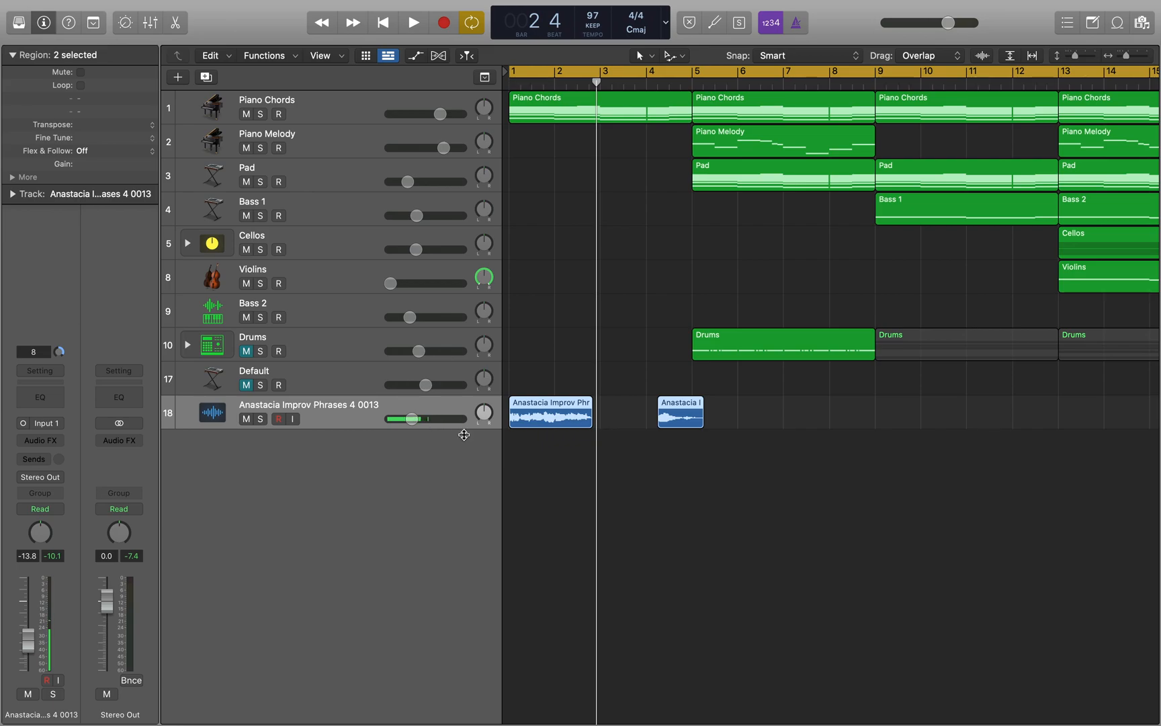
- Slide the second vocal chop to just after the first, around bar 3, and select both chops
{"action": "left_click", "coordinate": [681, 416]}
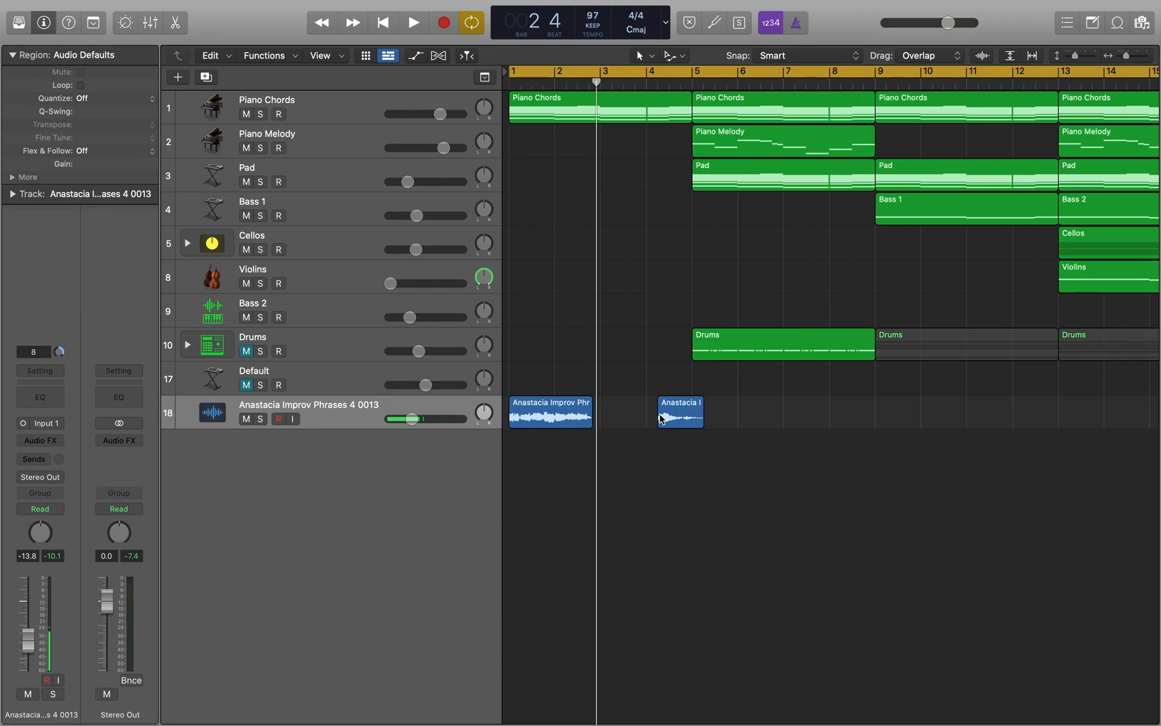
{"action": "left_click_drag", "start_coordinate": [680, 412], "coordinate": [645, 411]}
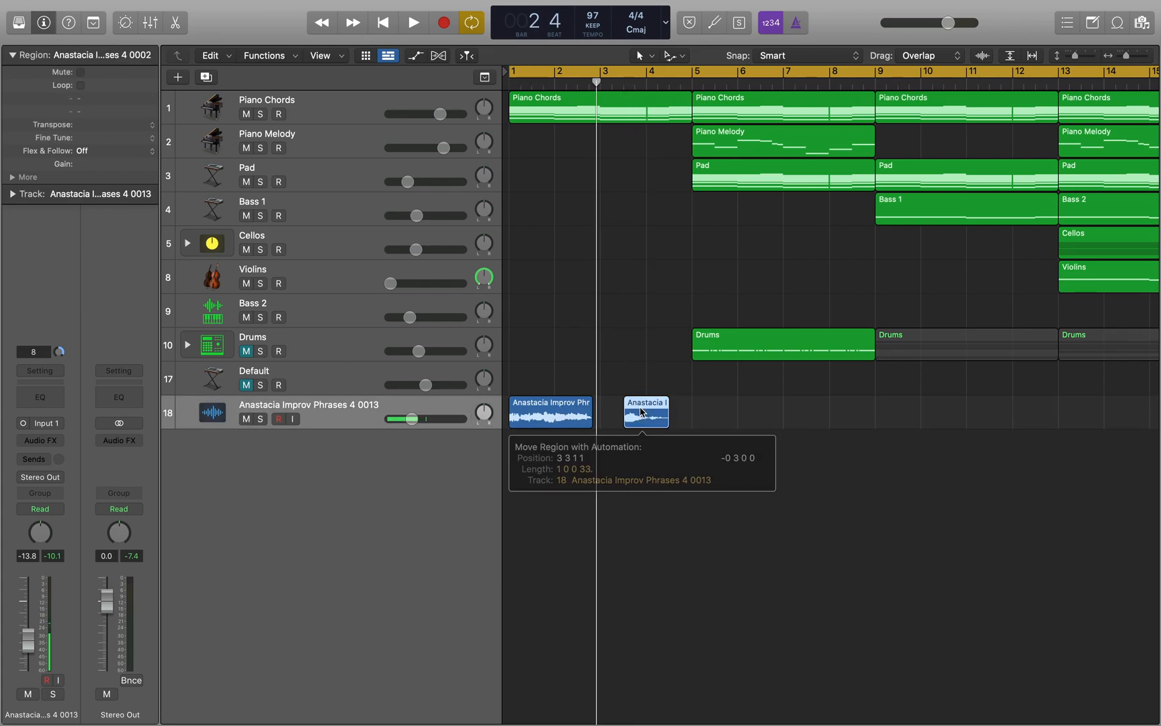
{"action": "left_click", "coordinate": [408, 21]}
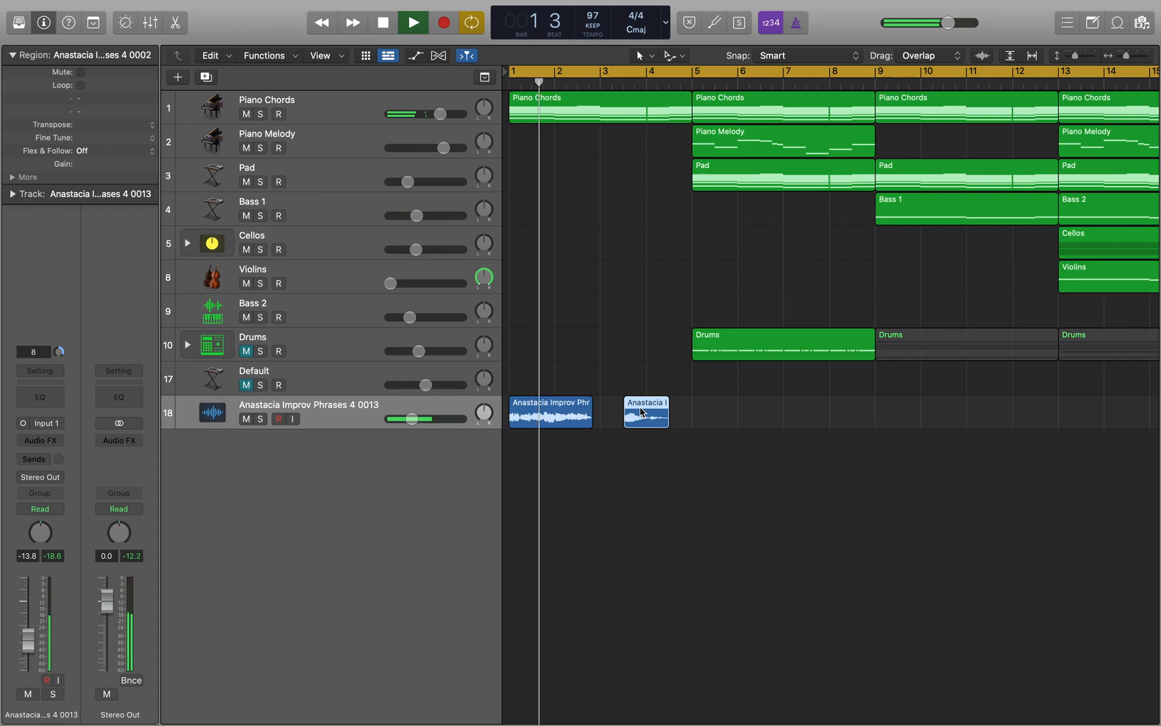
{"action": "left_click_drag", "start_coordinate": [645, 411], "coordinate": [635, 411]}
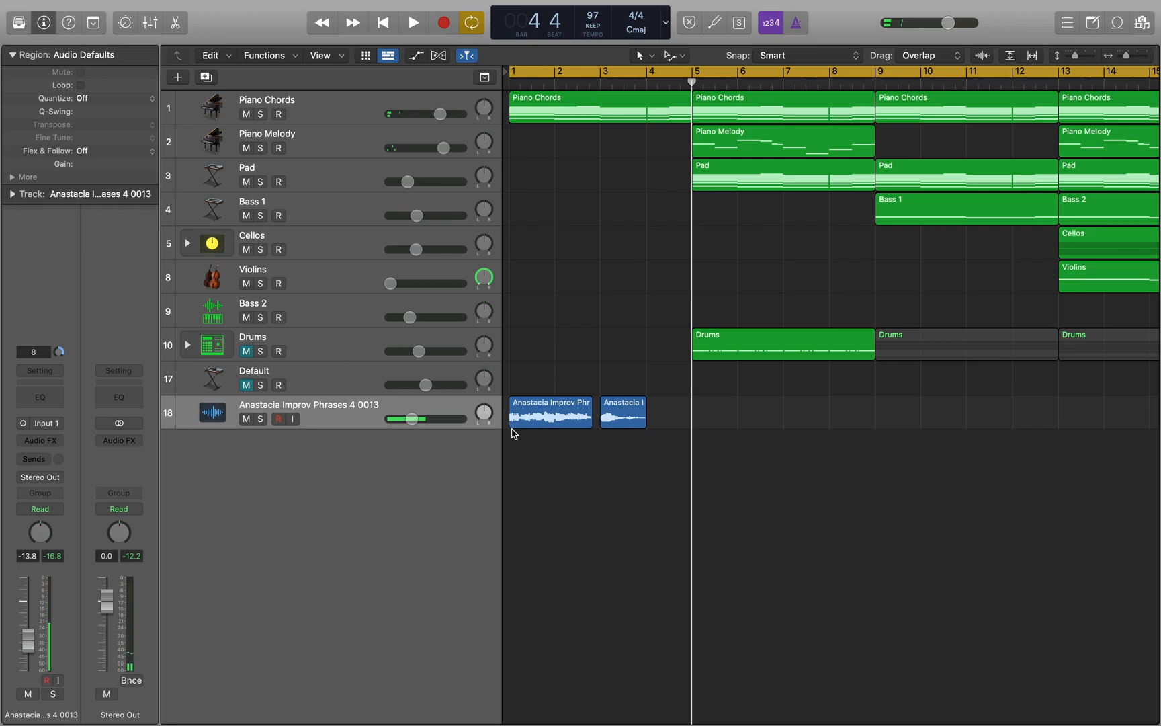
{"action": "left_click", "coordinate": [623, 412]}
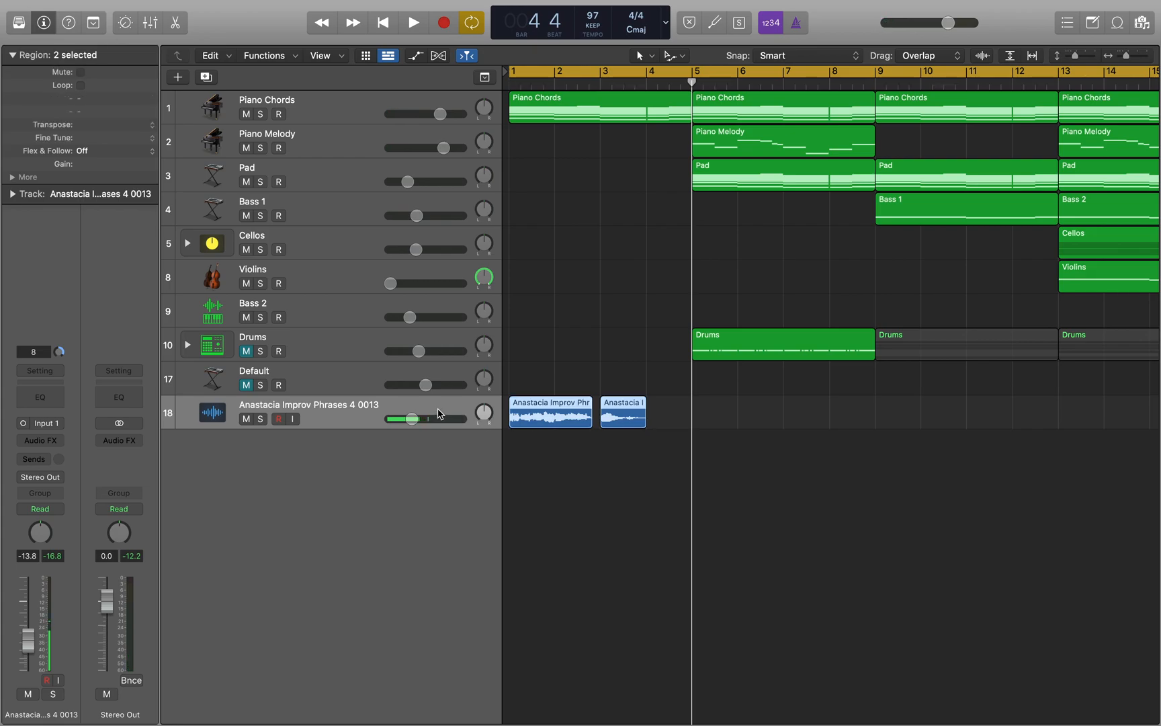
{"action": "mouse_move", "coordinate": [525, 394]}
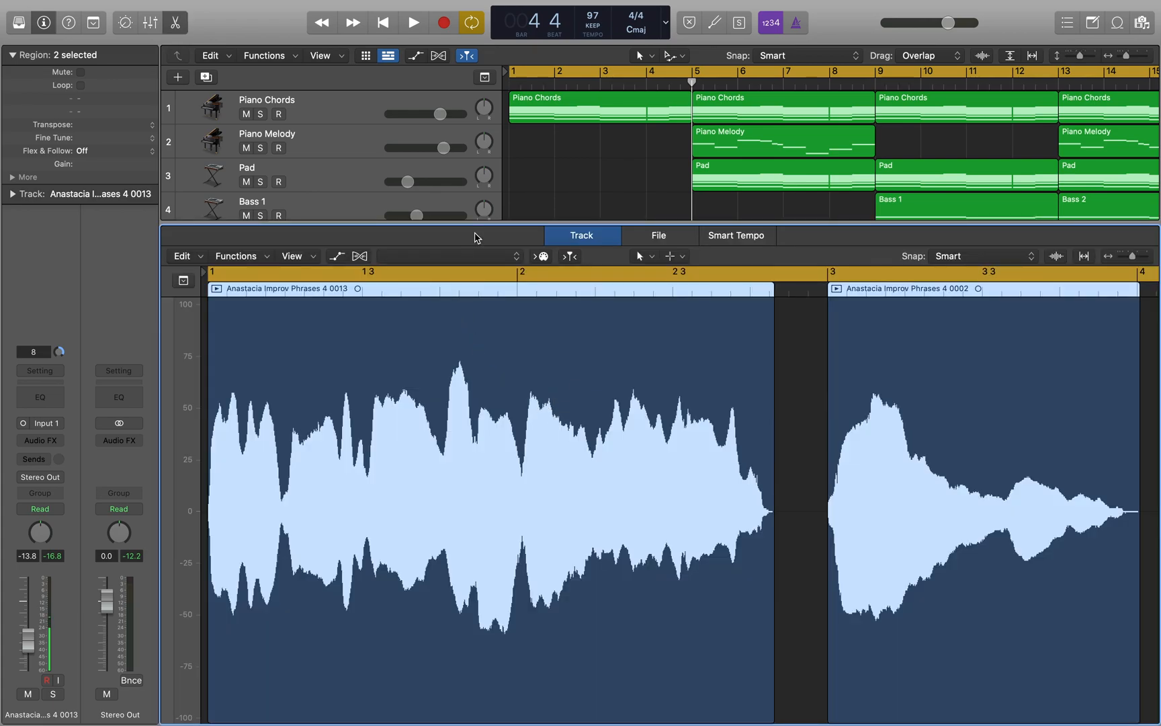
- Enable Polyphonic Flex Time on the vocal track and stretch the phrase so a transient hits bar 2
{"action": "left_click", "coordinate": [359, 256]}
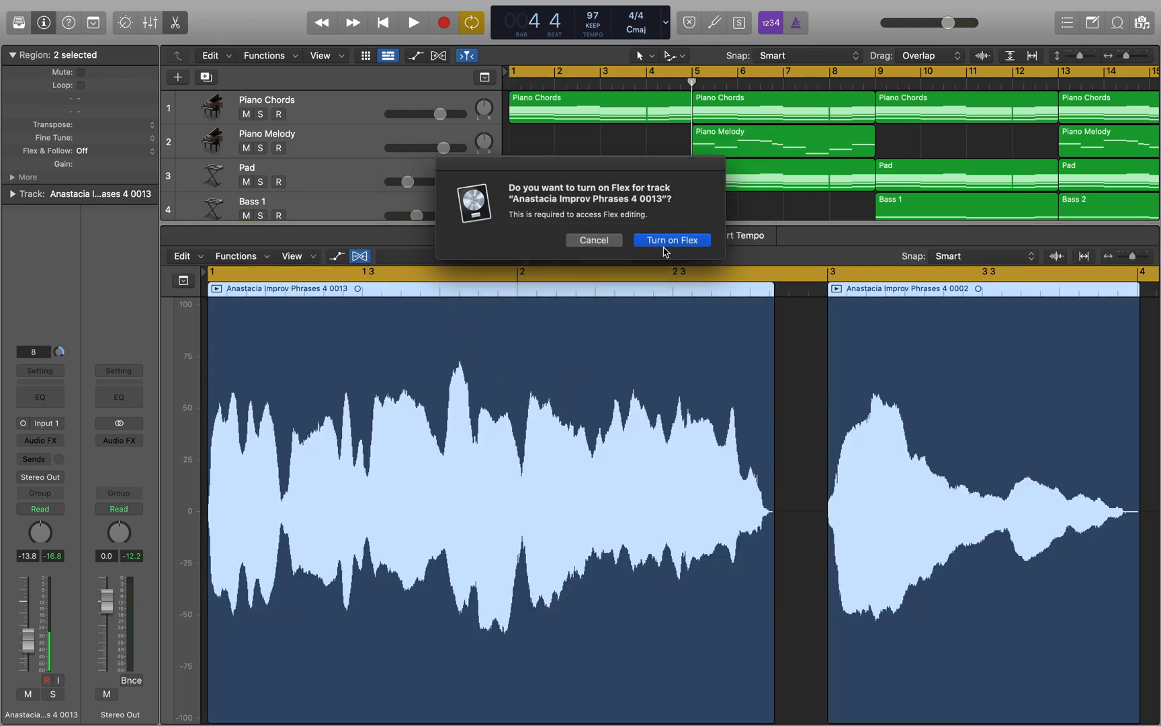
{"action": "left_click", "coordinate": [671, 239]}
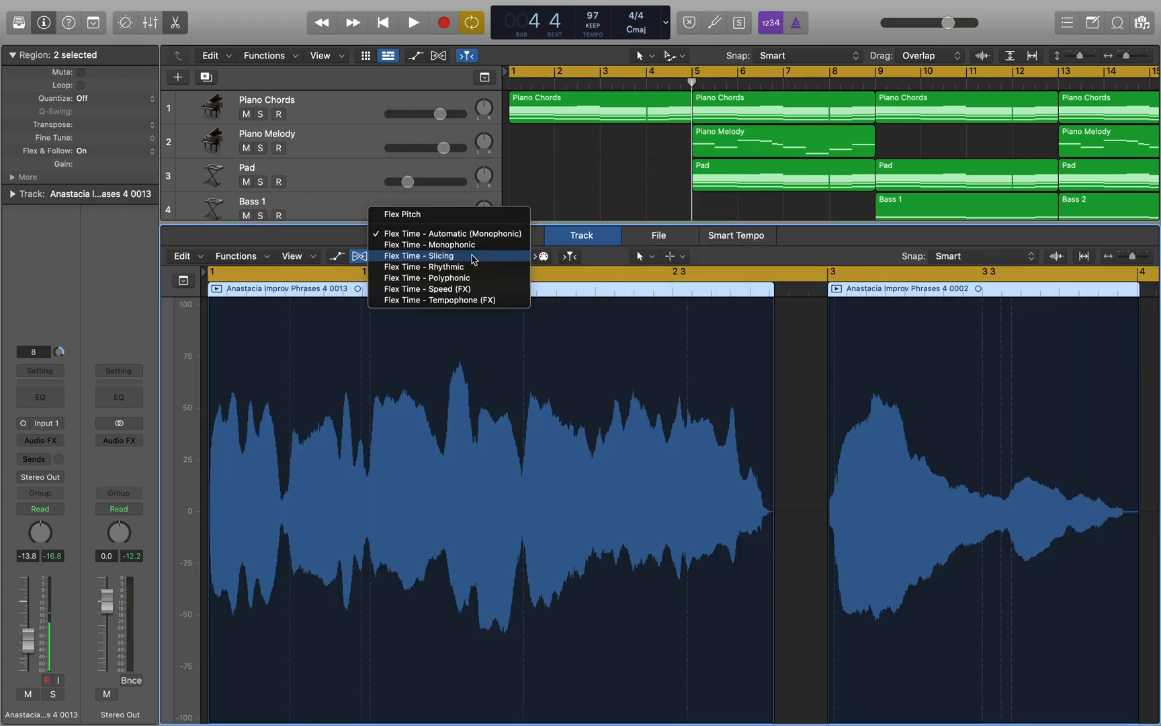
{"action": "left_click", "coordinate": [426, 277]}
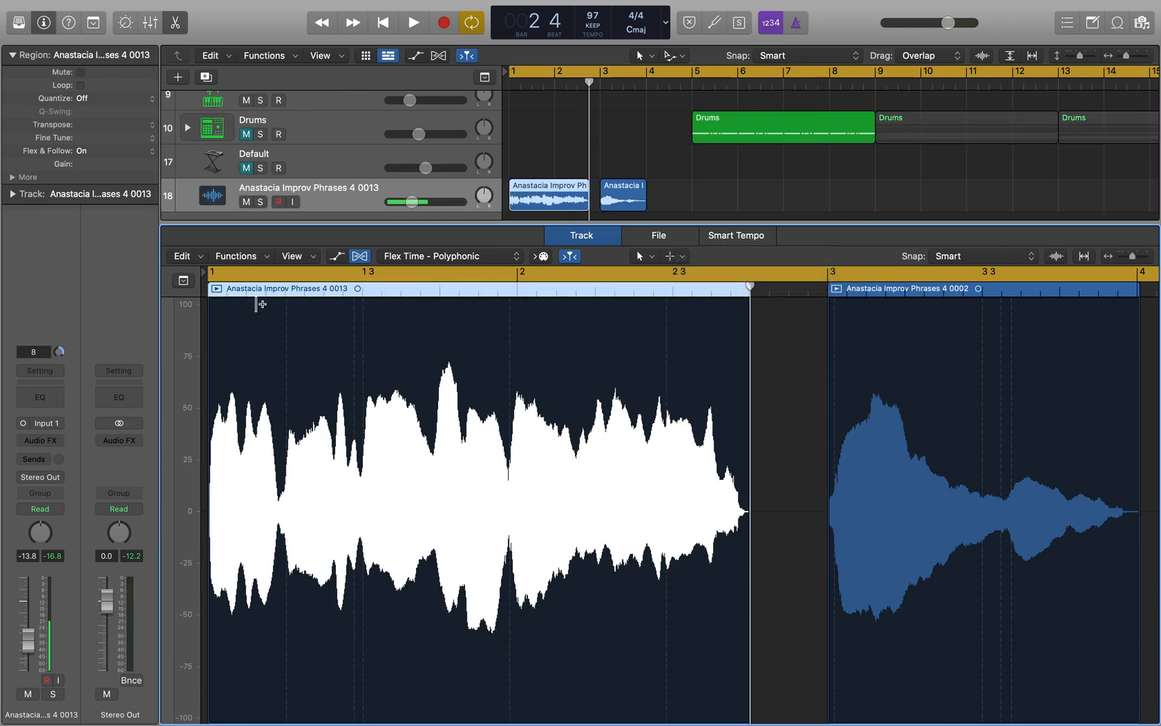
{"action": "mouse_move", "coordinate": [1148, 333]}
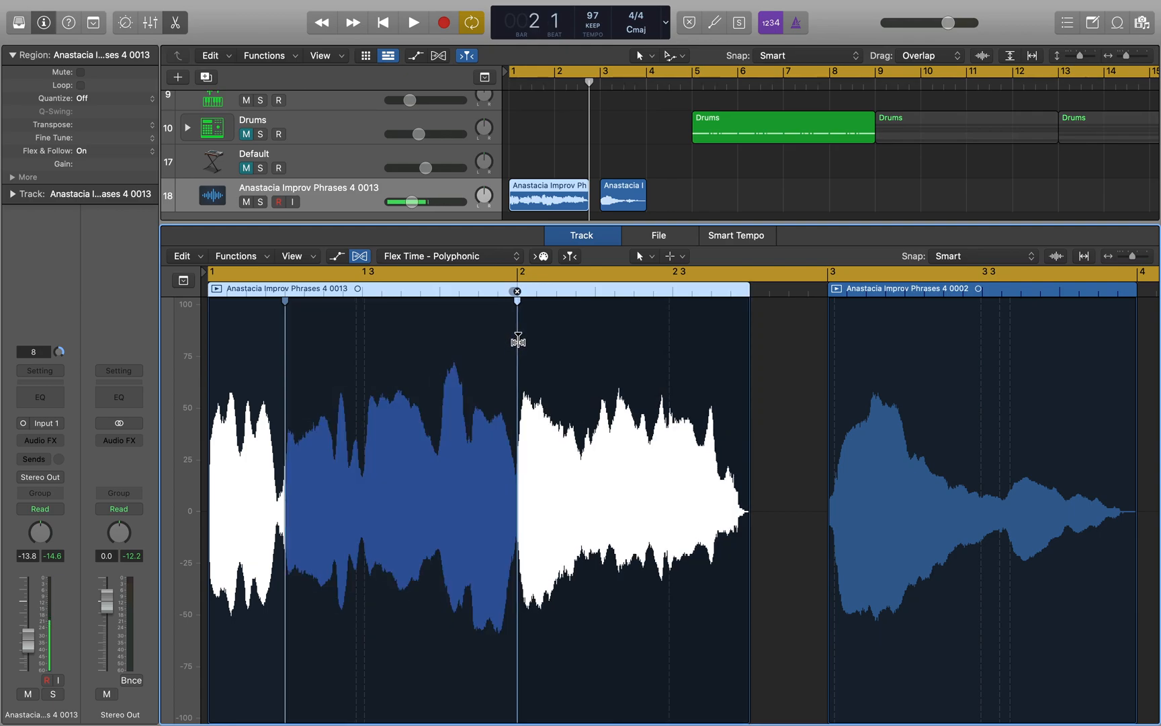
{"action": "left_click_drag", "start_coordinate": [517, 339], "coordinate": [668, 340]}
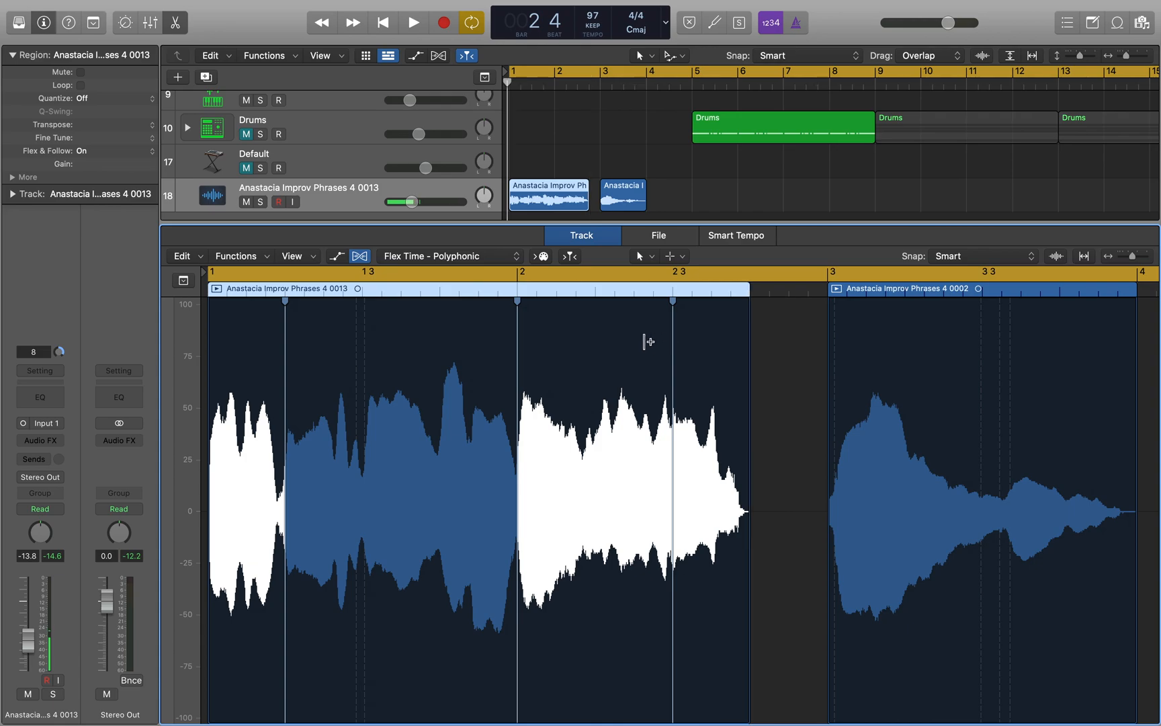
{"action": "left_click", "coordinate": [411, 20]}
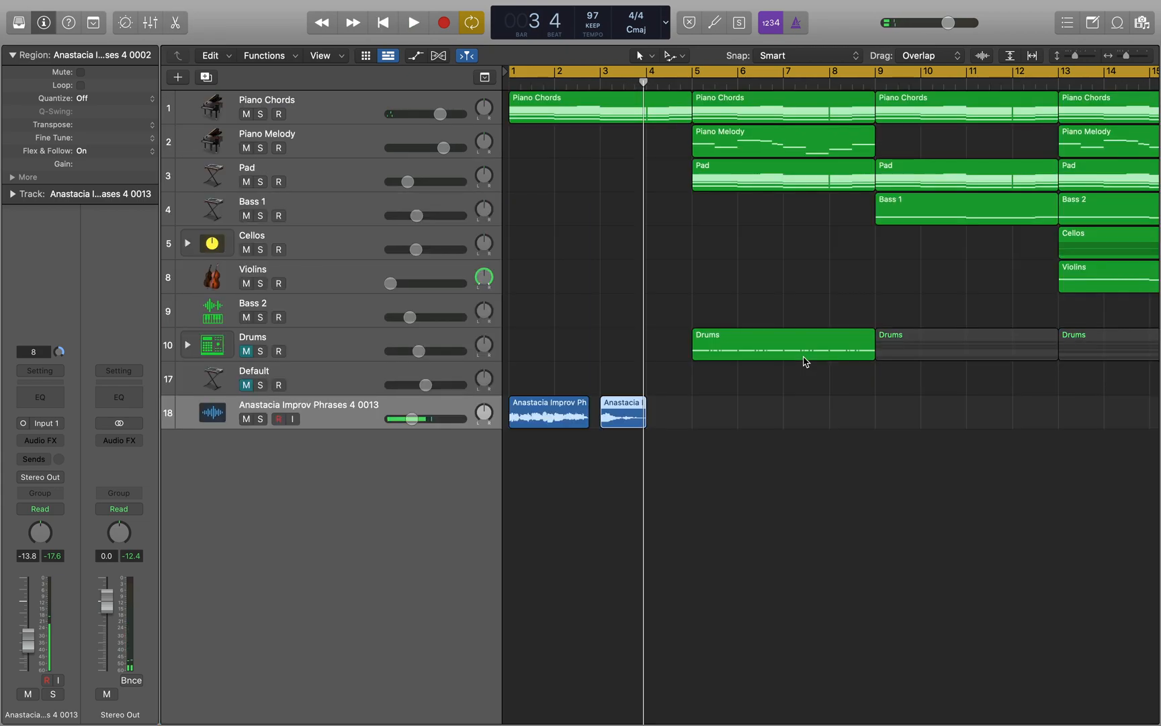
- Bounce the vocal chops in place onto new track 19 and switch it to Flex Pitch
{"action": "left_click", "coordinate": [549, 414]}
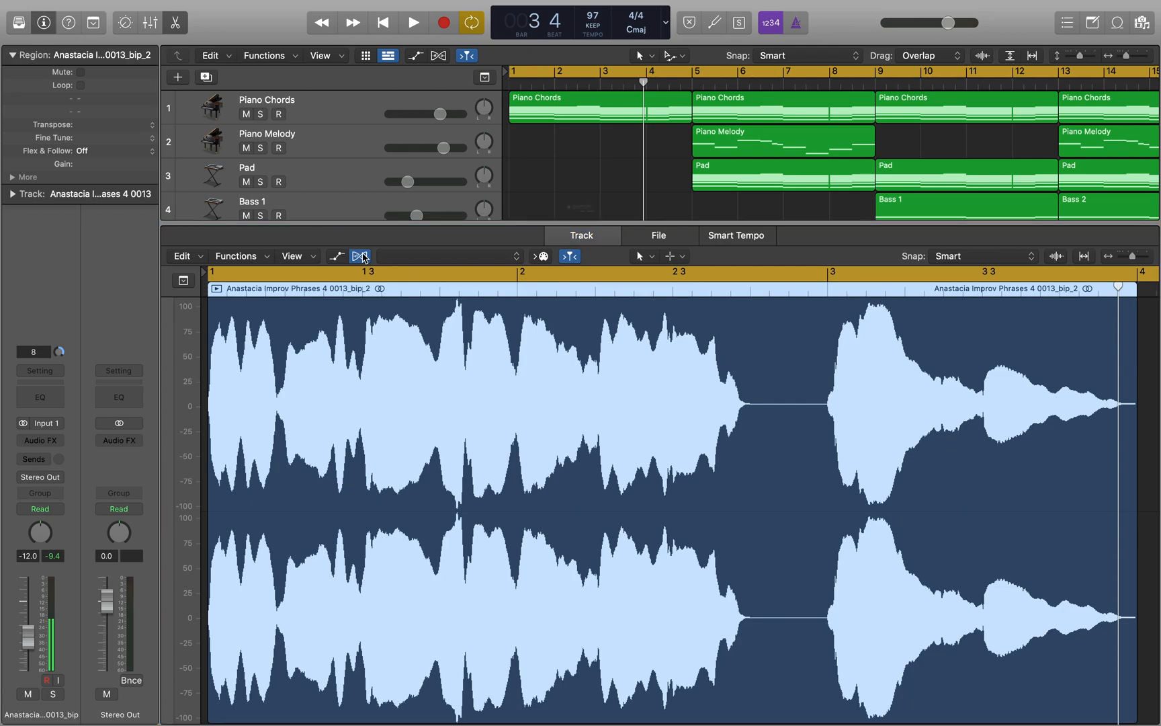
{"action": "left_click", "coordinate": [359, 256]}
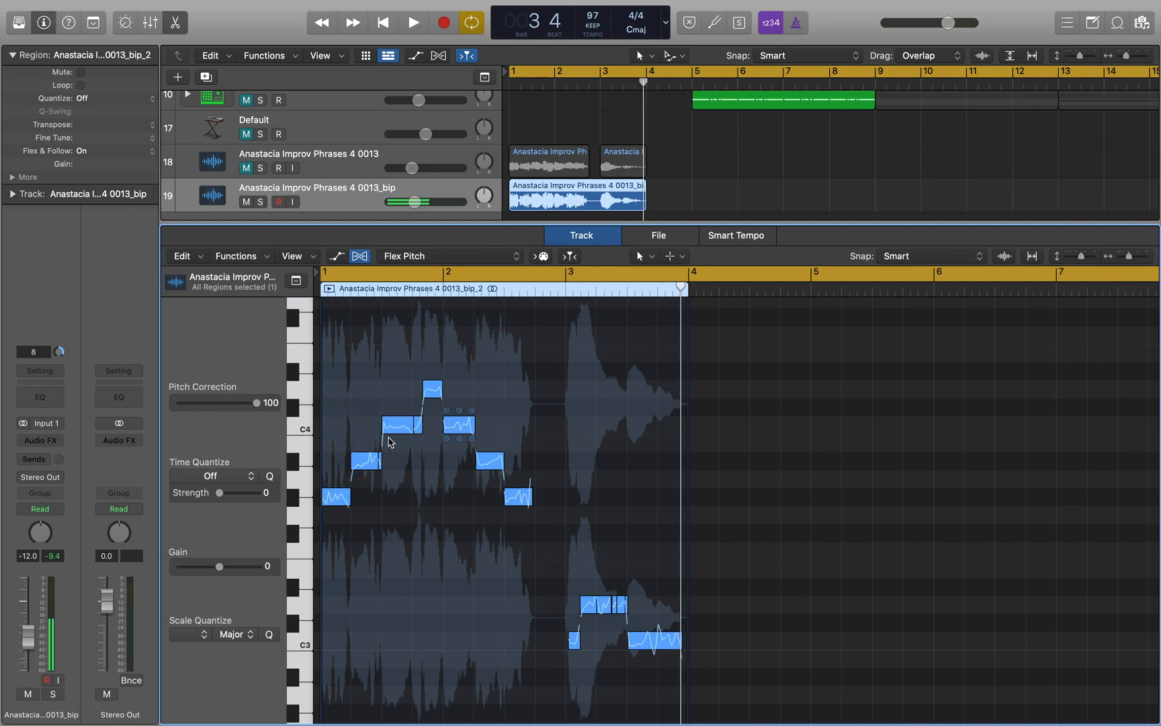
- Set Scale Quantize to C Natural Minor and quantize the vocal notes
{"action": "left_click", "coordinate": [232, 634]}
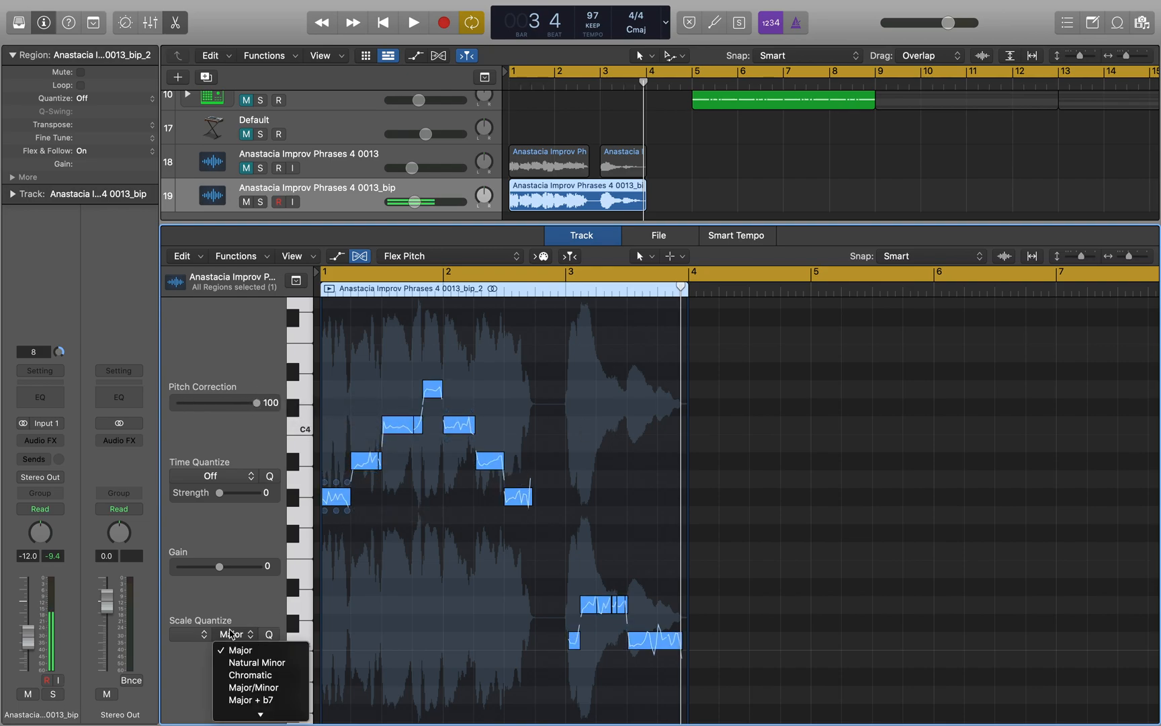
{"action": "left_click", "coordinate": [256, 662]}
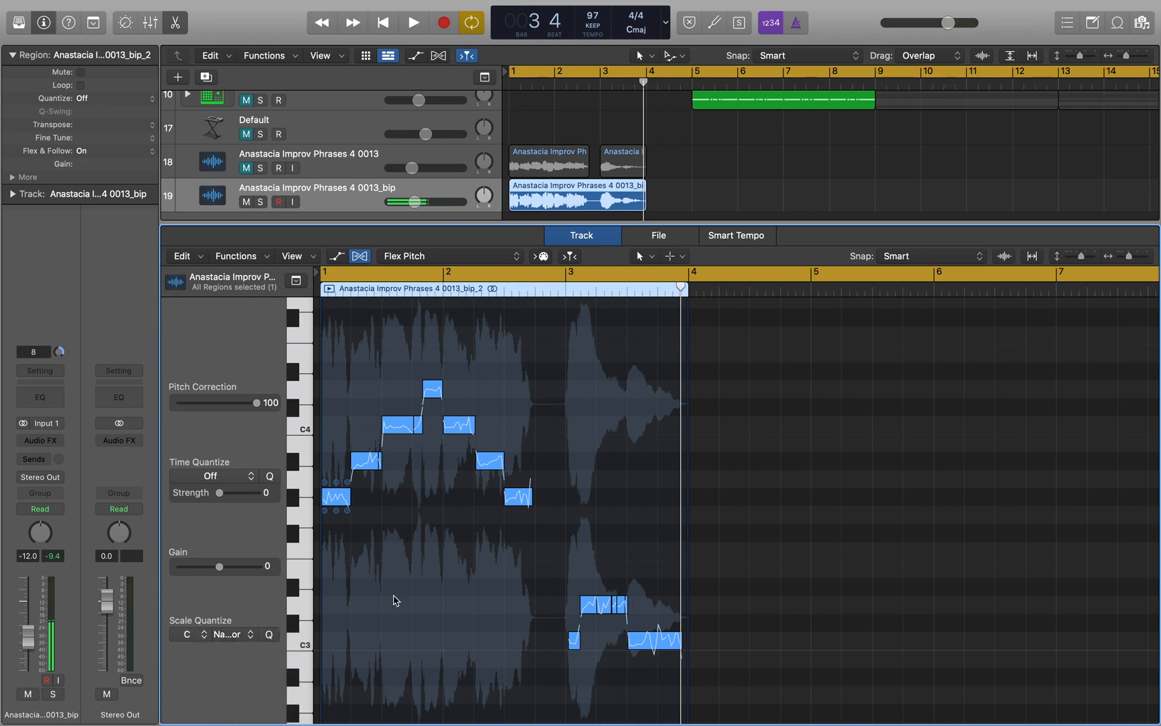
{"action": "left_click", "coordinate": [408, 20]}
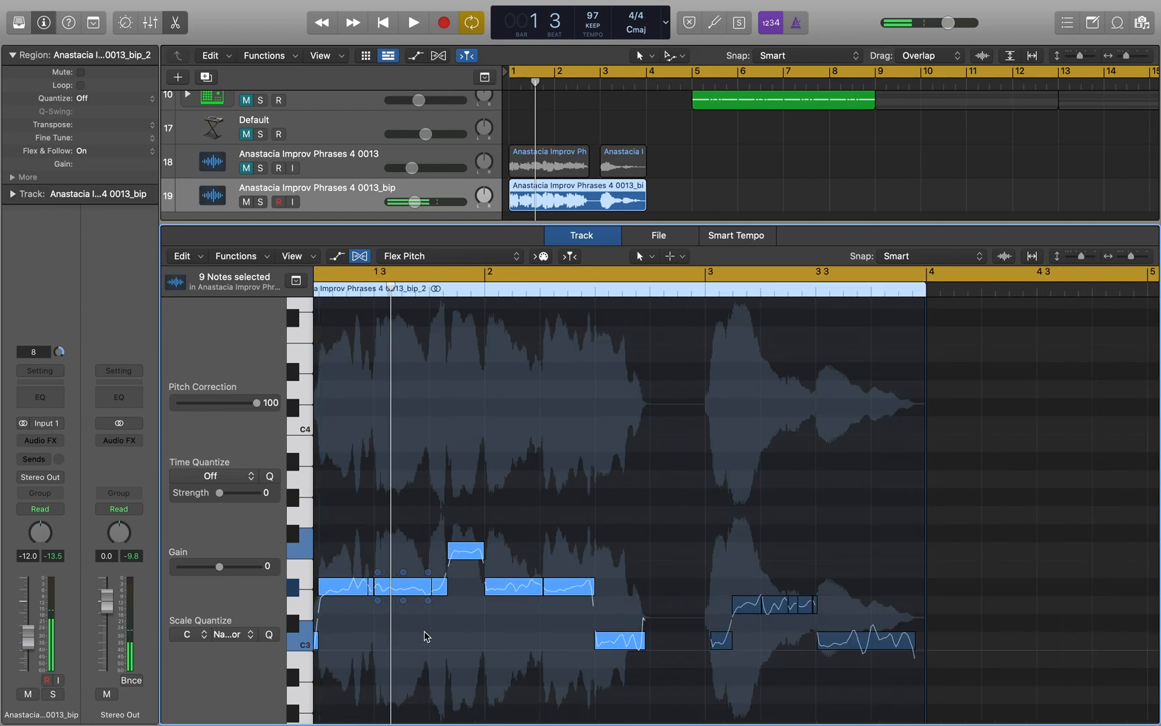
- Select individual vocal notes and drag several to new pitches, one down to D#3
{"action": "left_click", "coordinate": [410, 21]}
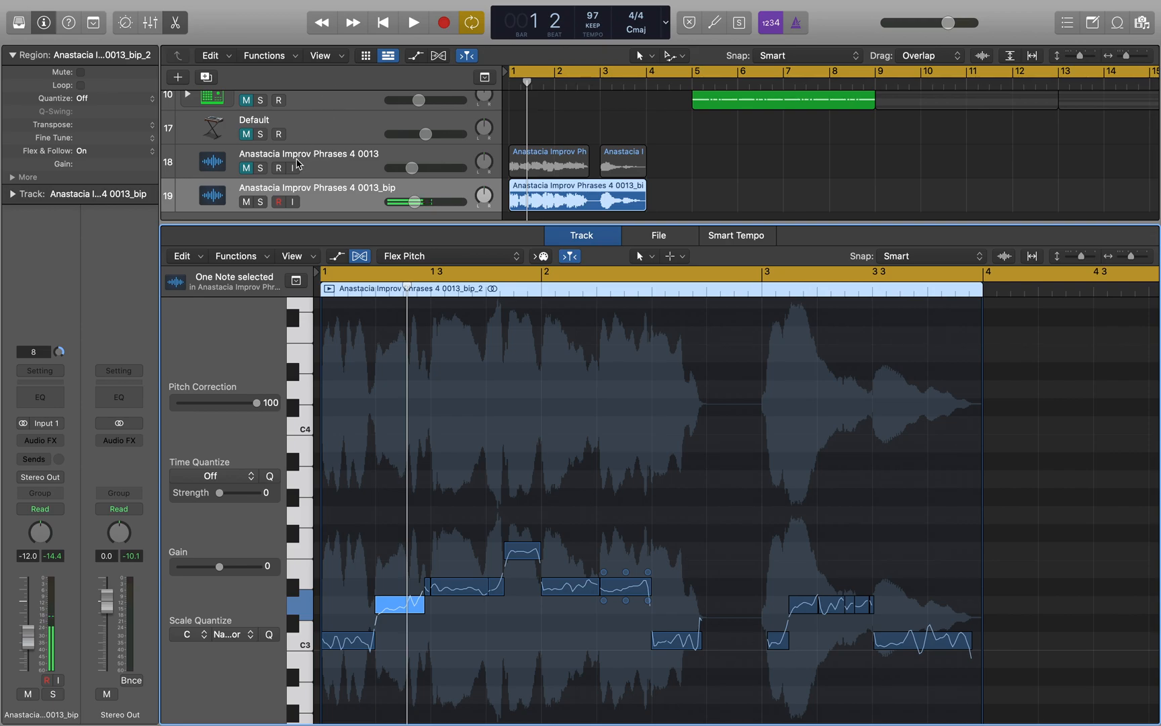
{"action": "mouse_move", "coordinate": [421, 559]}
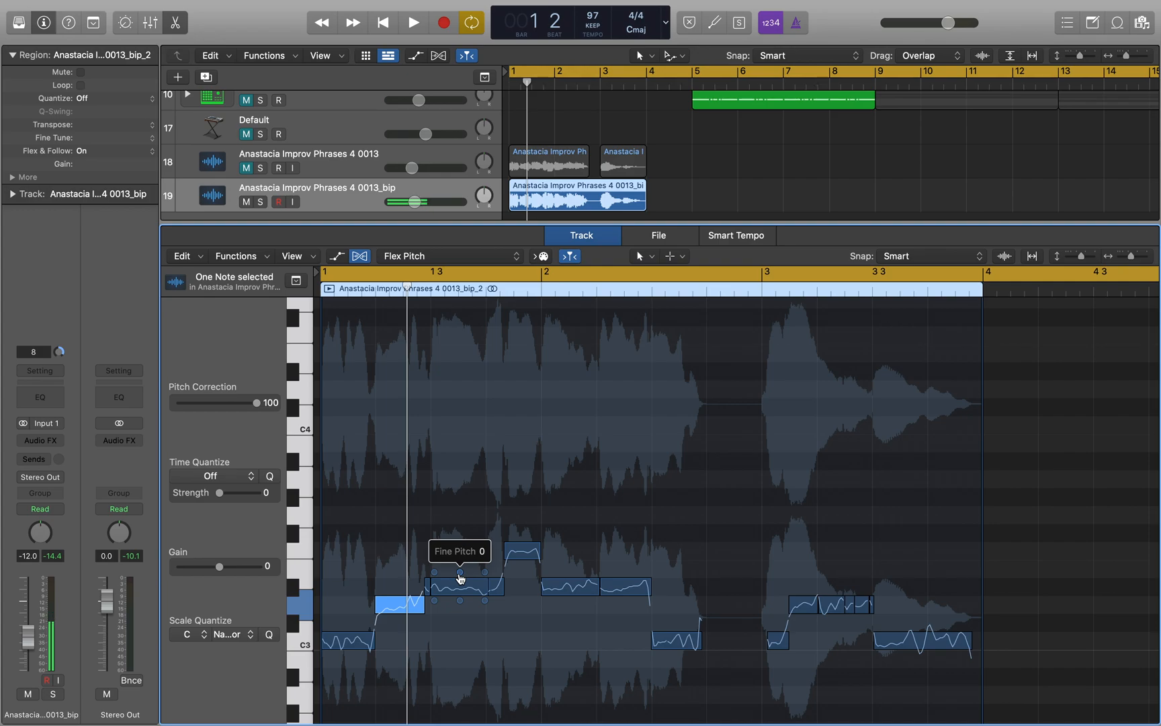
{"action": "left_click", "coordinate": [409, 21]}
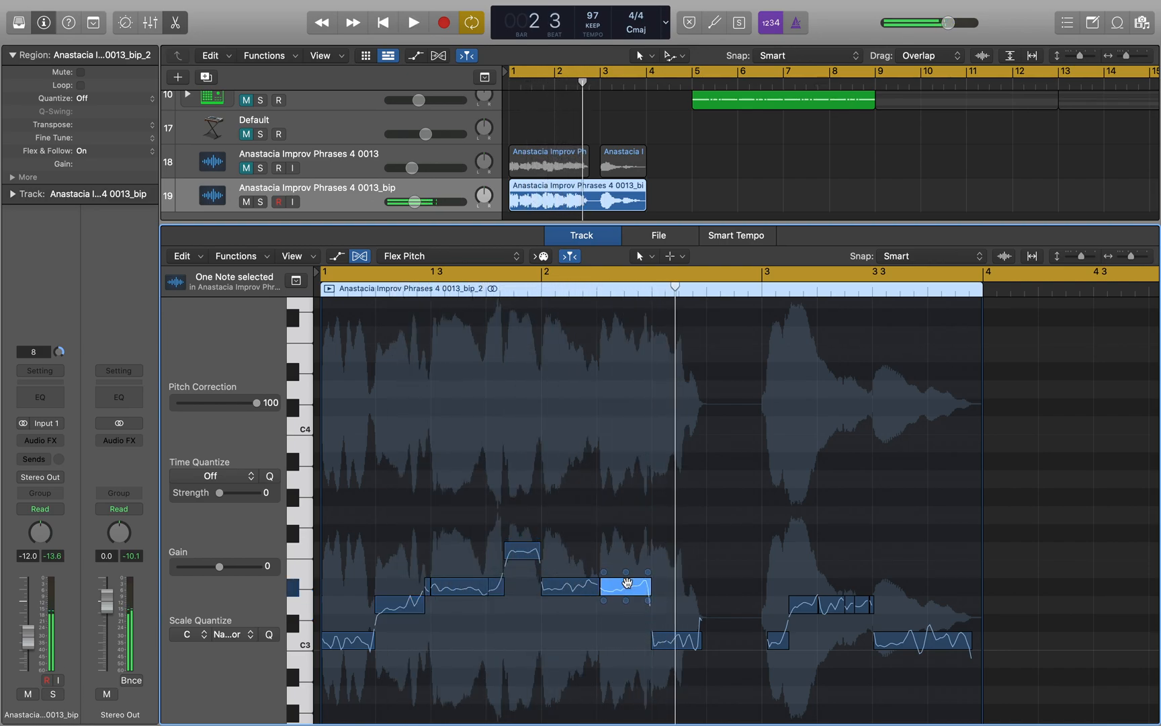
{"action": "left_click_drag", "start_coordinate": [626, 585], "coordinate": [655, 639]}
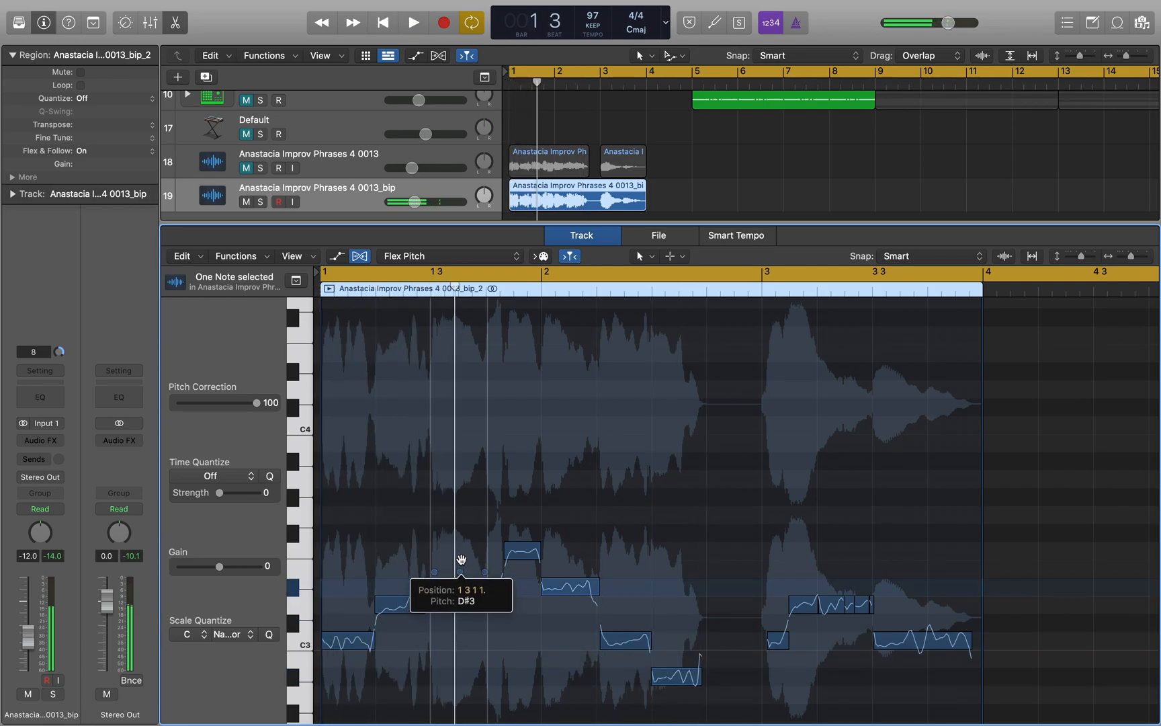
{"action": "left_click", "coordinate": [409, 21]}
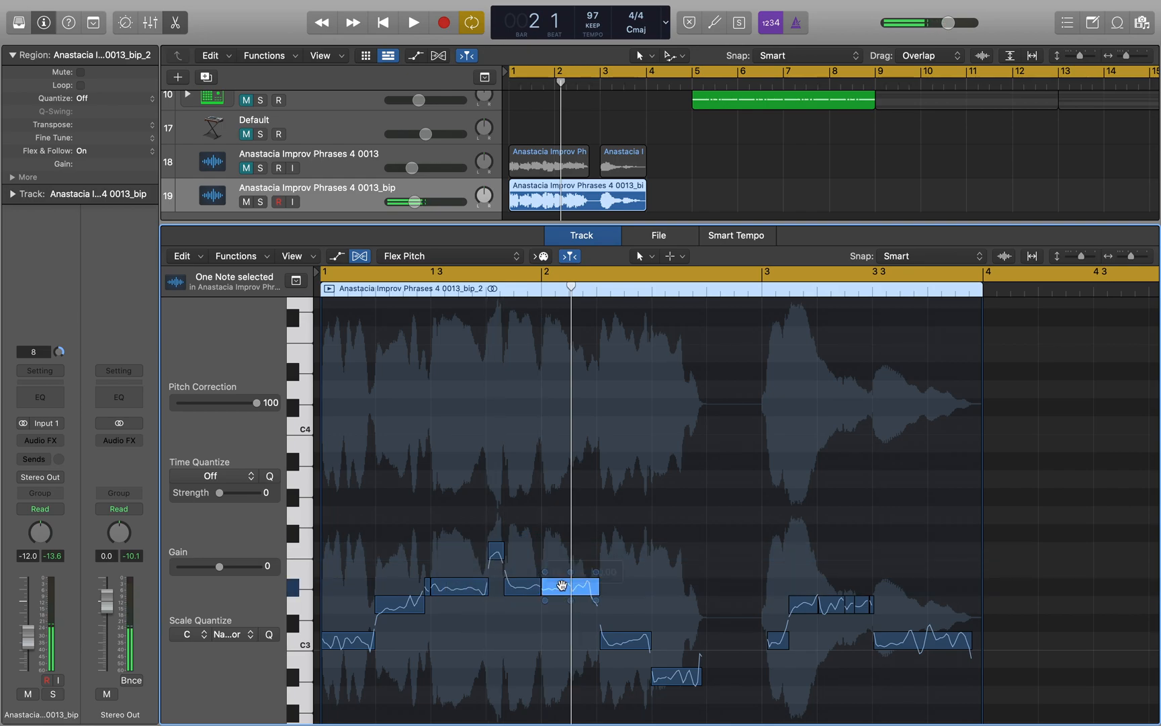
{"action": "left_click", "coordinate": [408, 20]}
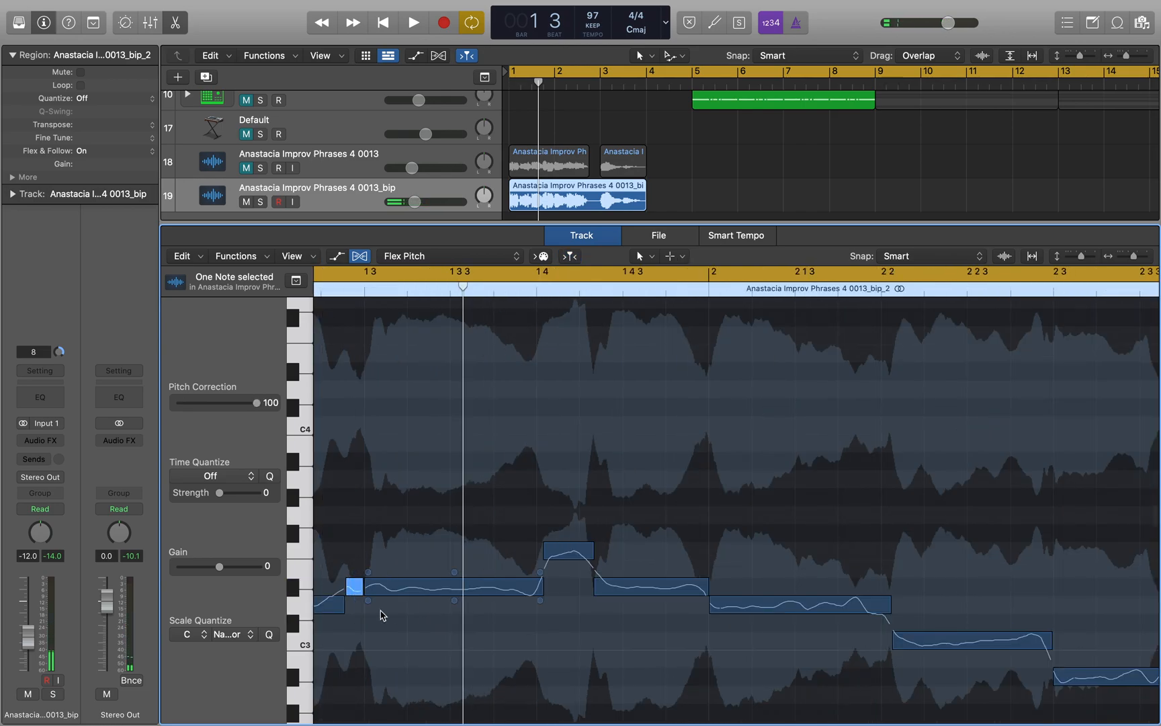
- Lower the short opening note to D3 and play back the retuned phrase
{"action": "left_click_drag", "start_coordinate": [356, 585], "coordinate": [356, 603]}
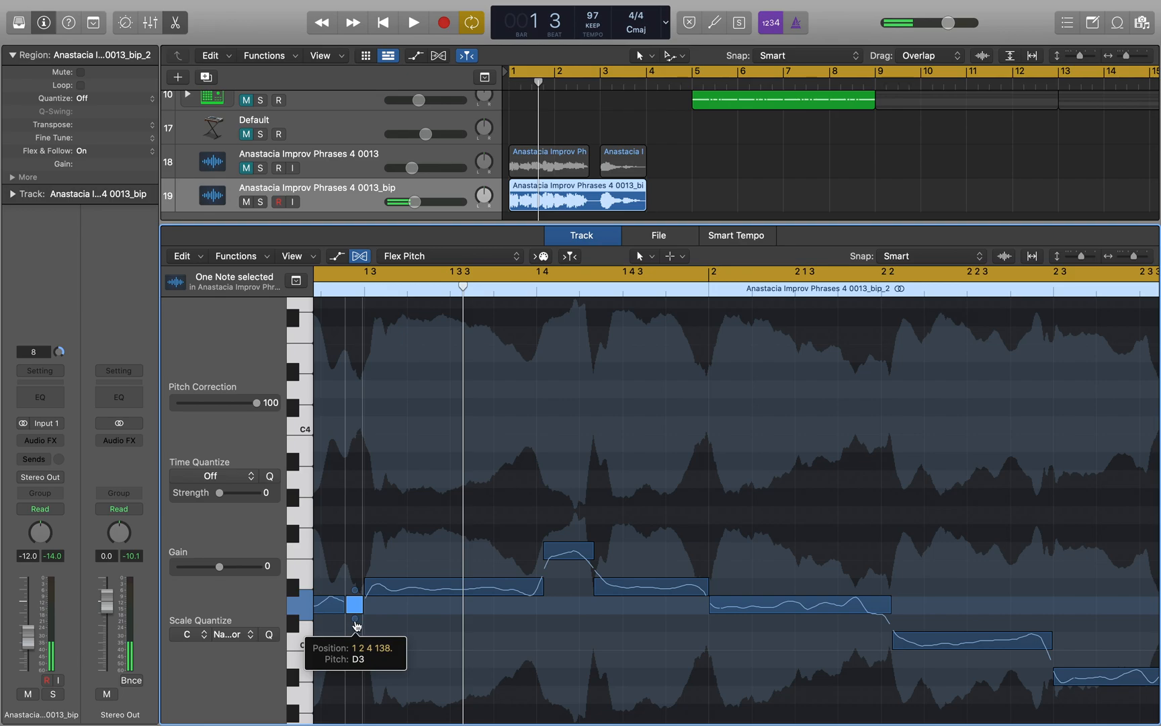
{"action": "left_click", "coordinate": [407, 20]}
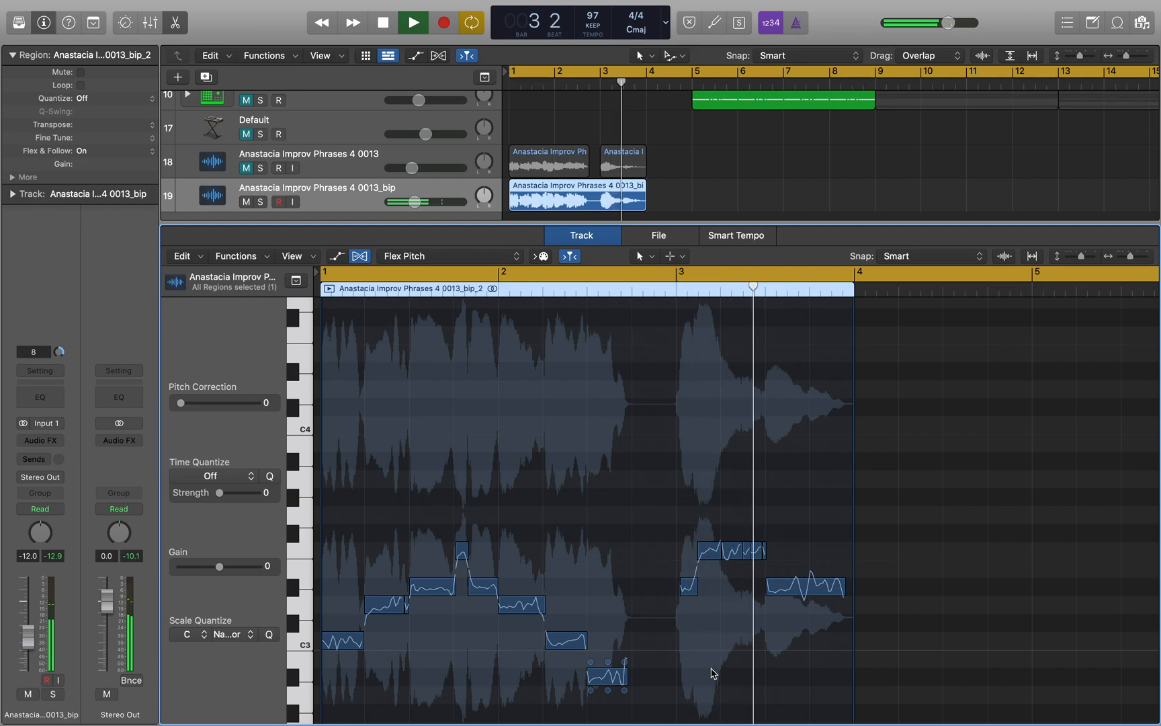
{"action": "left_click", "coordinate": [381, 20]}
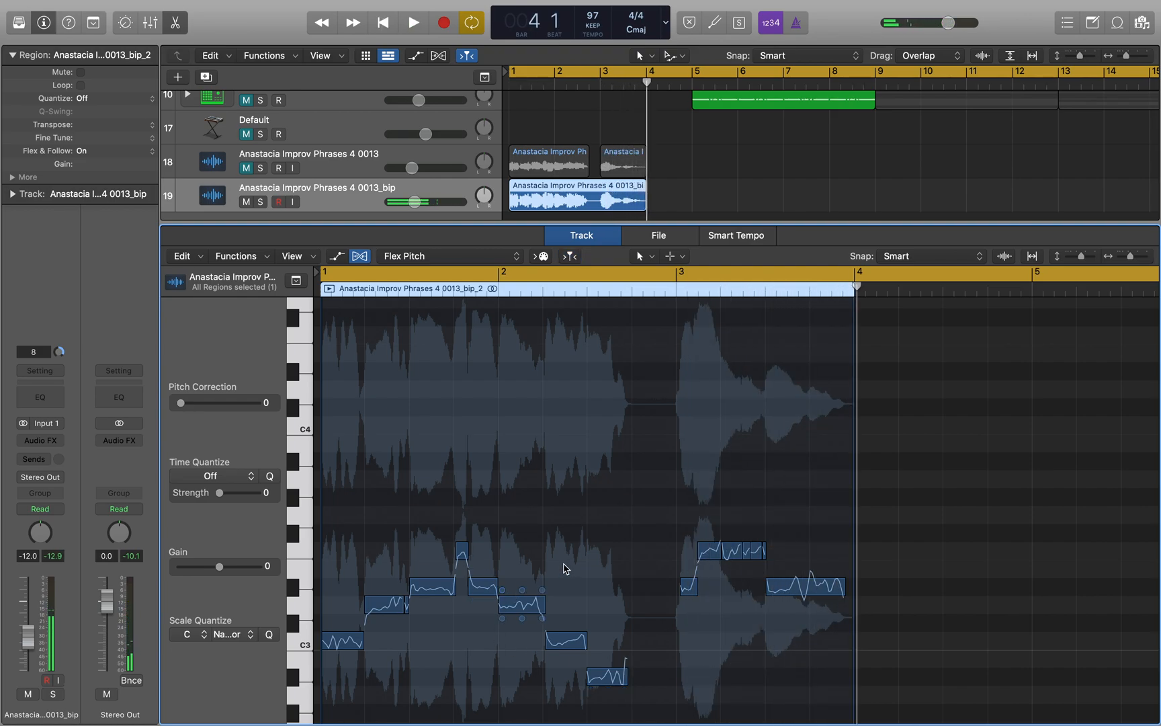
- Select all vocal chop notes and lower their formant shift to -452
{"action": "left_click_drag", "start_coordinate": [178, 402], "coordinate": [262, 402]}
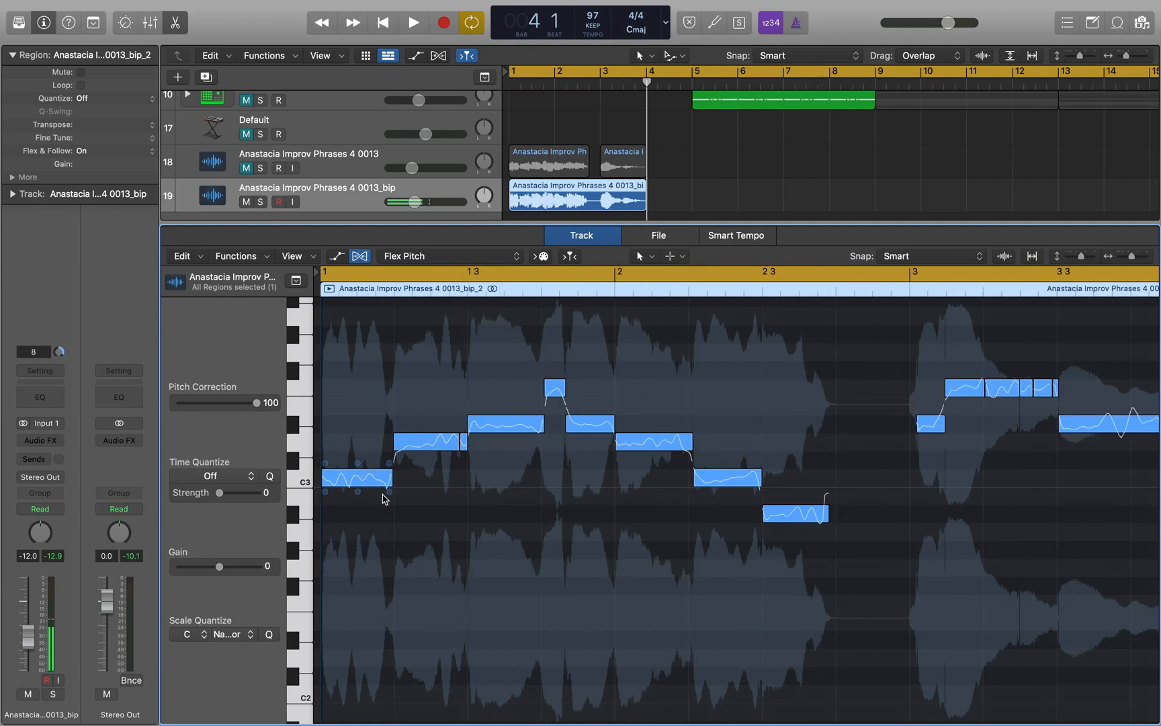
{"action": "mouse_move", "coordinate": [390, 495]}
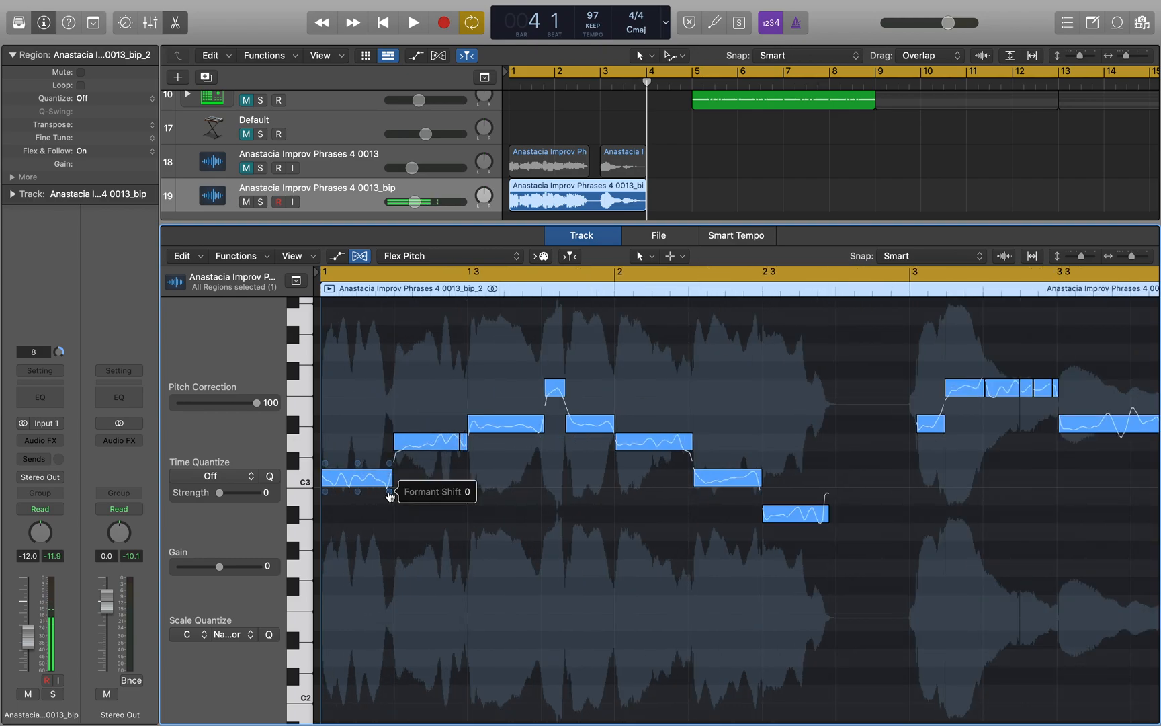
{"action": "left_click_drag", "start_coordinate": [370, 477], "coordinate": [385, 492]}
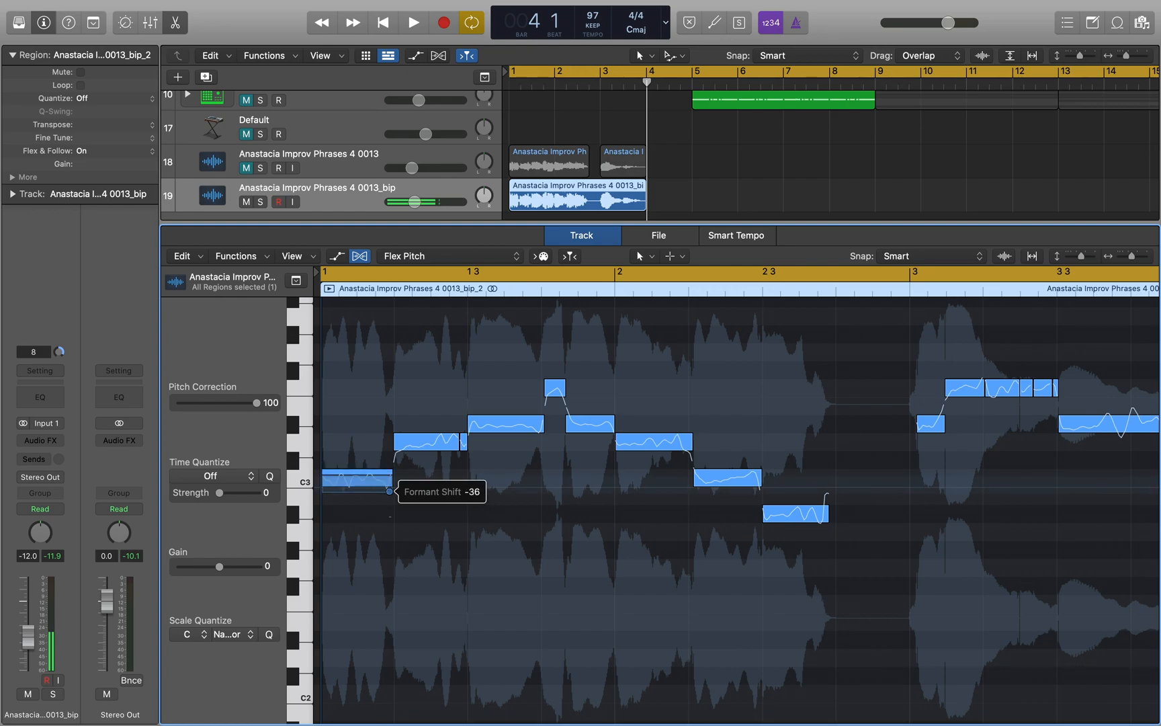
{"action": "left_click_drag", "start_coordinate": [359, 479], "coordinate": [359, 558]}
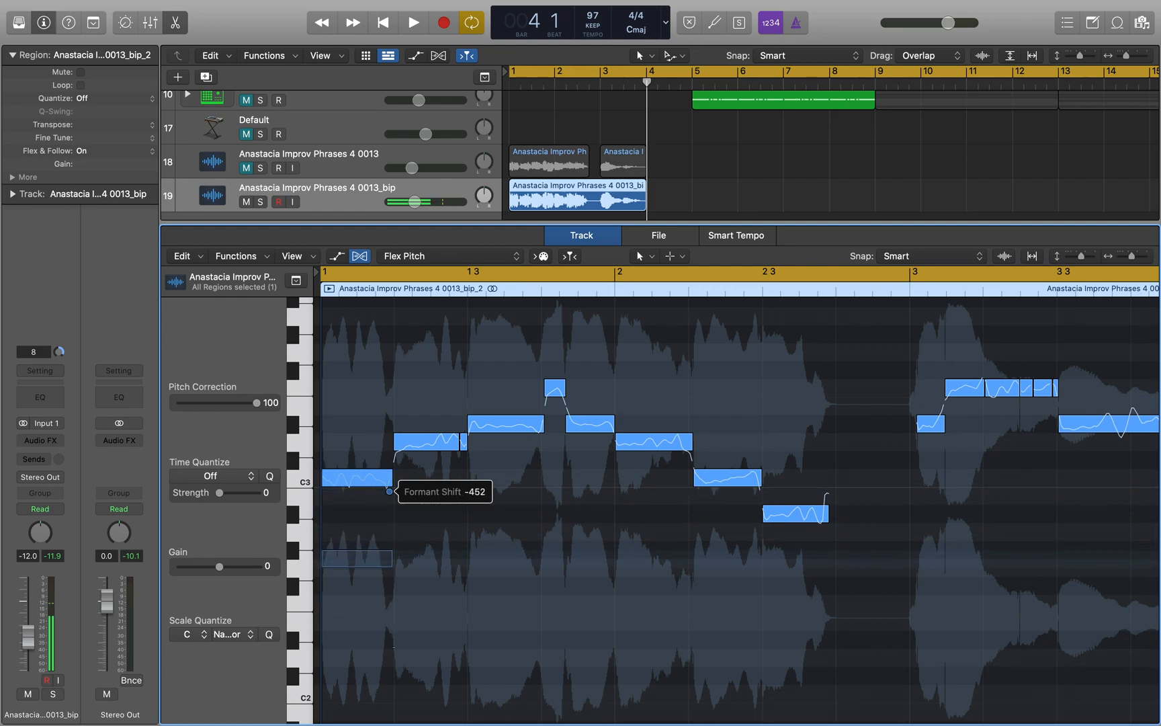
{"action": "left_click", "coordinate": [410, 20]}
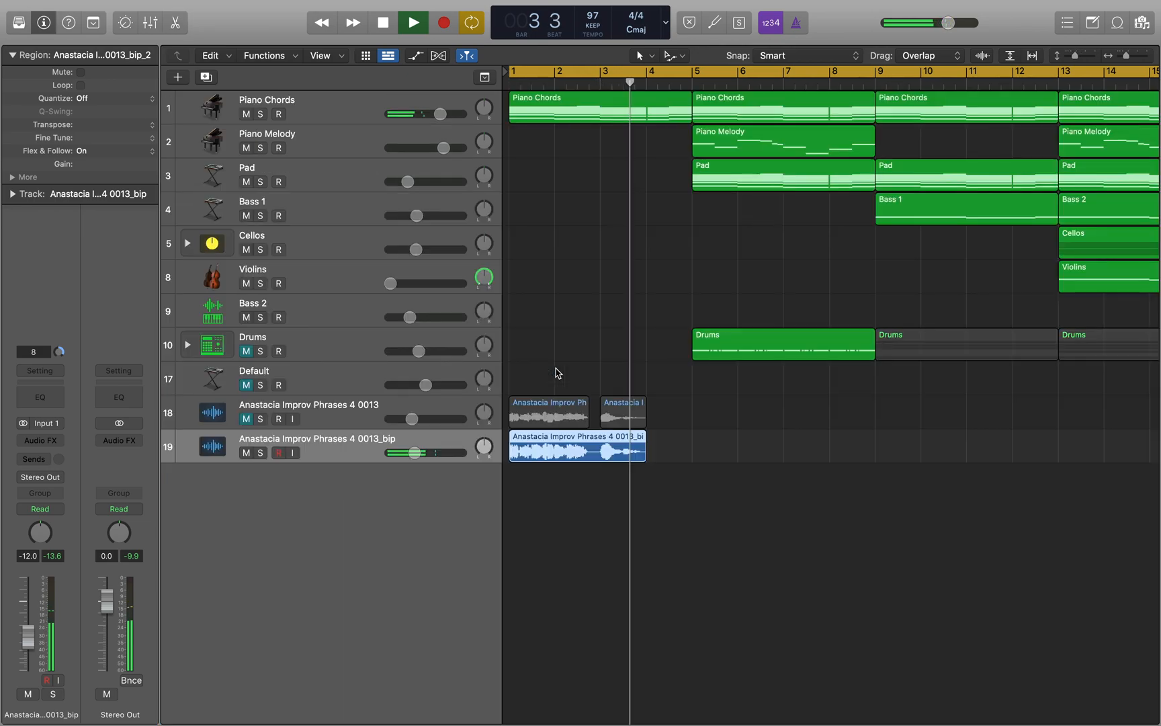
- Duplicate the vocal chop onto track 20, enlarge track rows, and enable Flex
{"action": "left_click", "coordinate": [411, 21]}
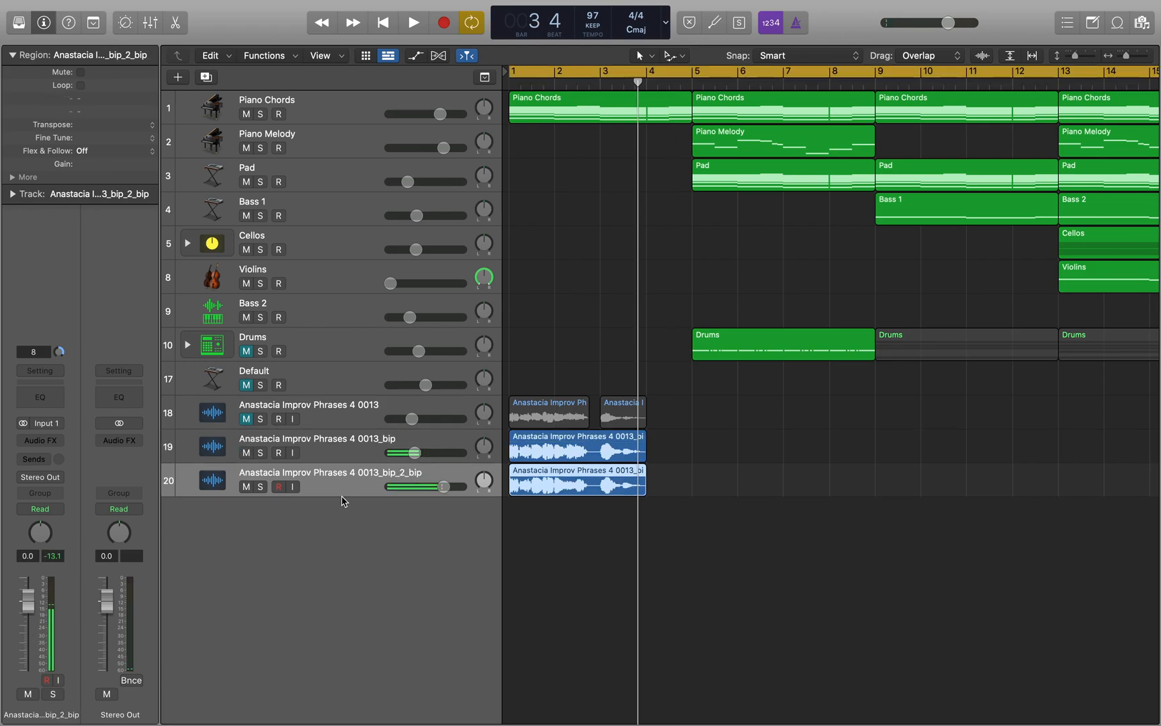
{"action": "left_click_drag", "start_coordinate": [443, 486], "coordinate": [417, 486]}
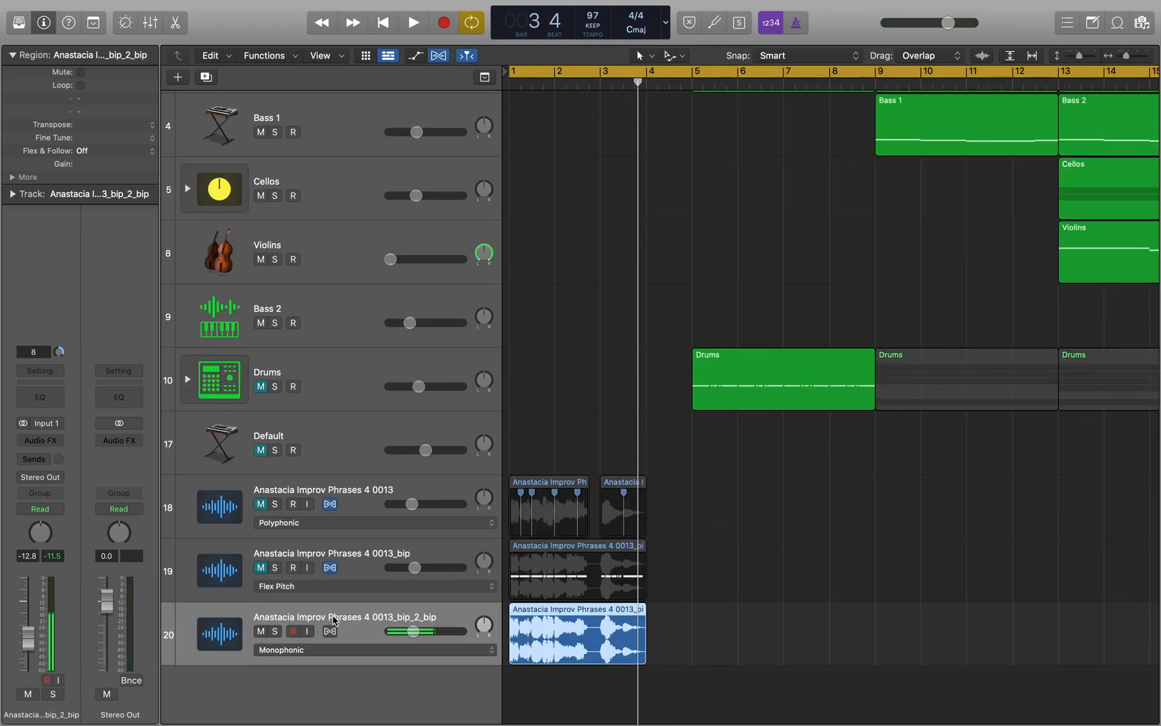
{"action": "left_click", "coordinate": [330, 631]}
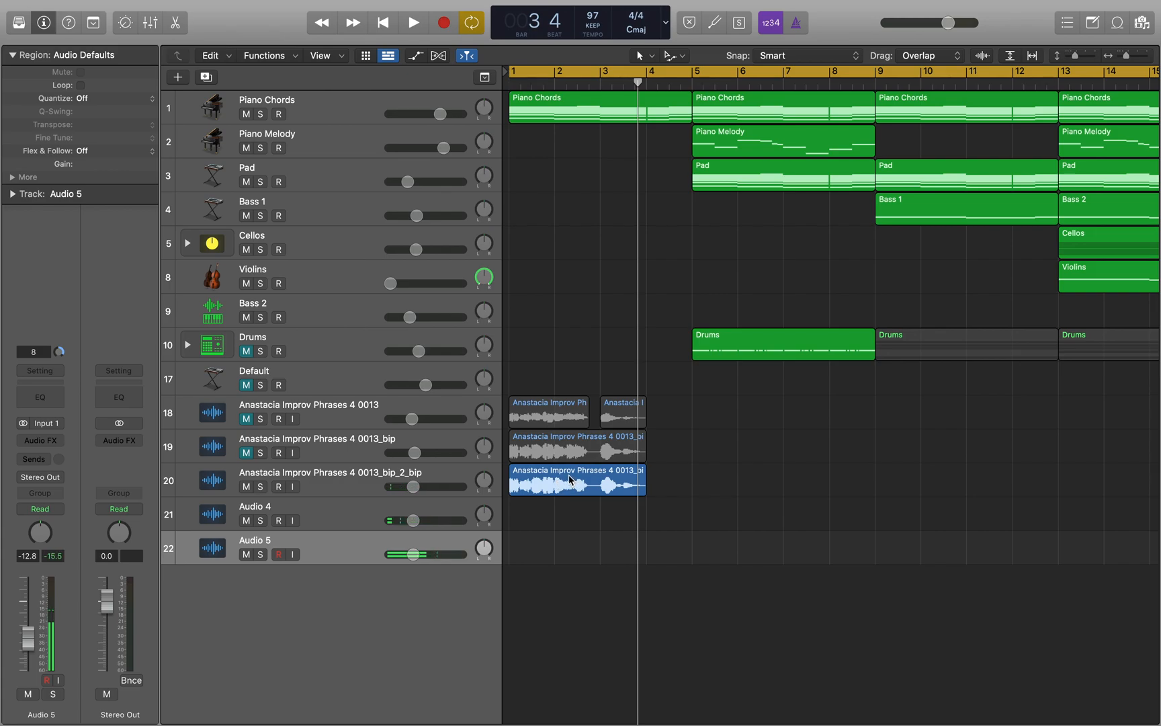
- Copy the vocal region onto Audio 4 and Audio 5, transposing the duplicate +24
{"action": "left_click_drag", "start_coordinate": [576, 480], "coordinate": [576, 548]}
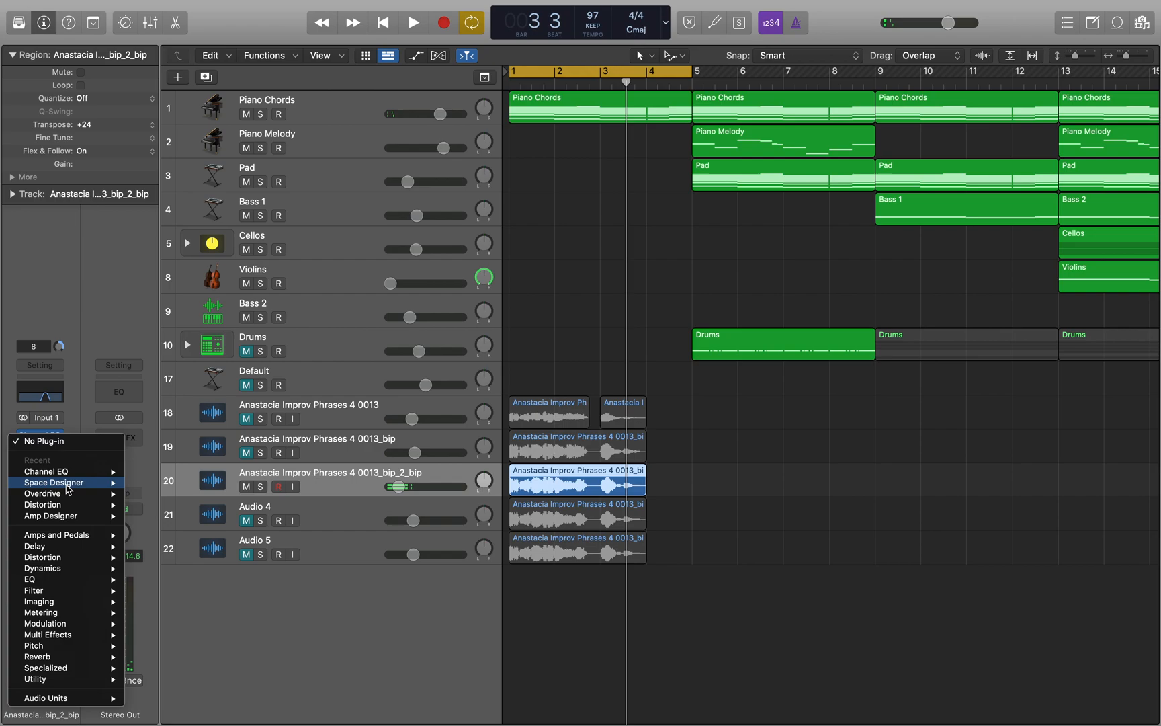
- Load Space Designer on the duplicate vocal track and raise its wet level to -7 dB
{"action": "left_click", "coordinate": [54, 483]}
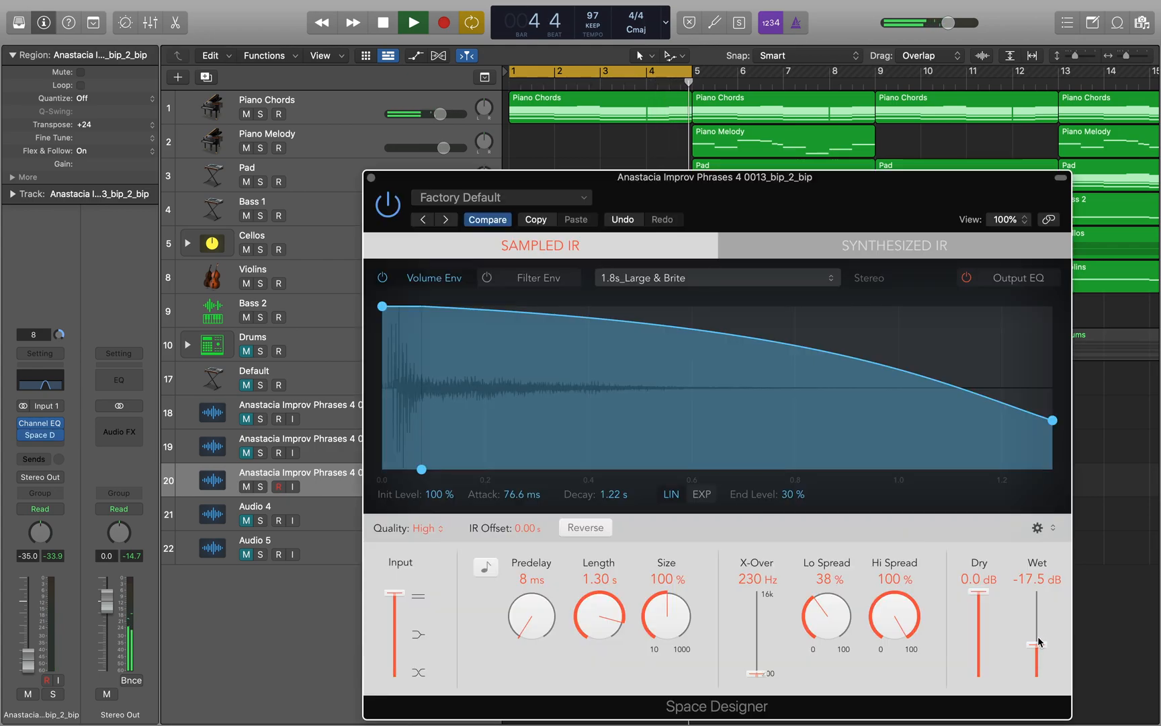
{"action": "left_click_drag", "start_coordinate": [1037, 640], "coordinate": [1037, 592]}
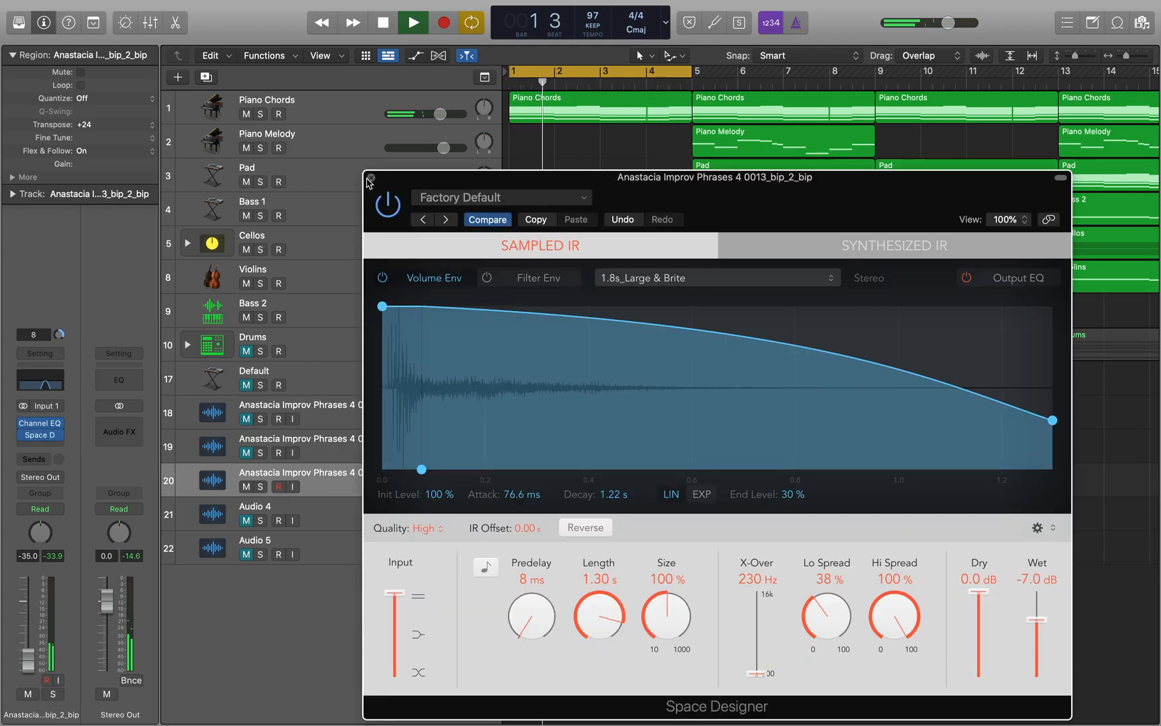
{"action": "left_click", "coordinate": [370, 180]}
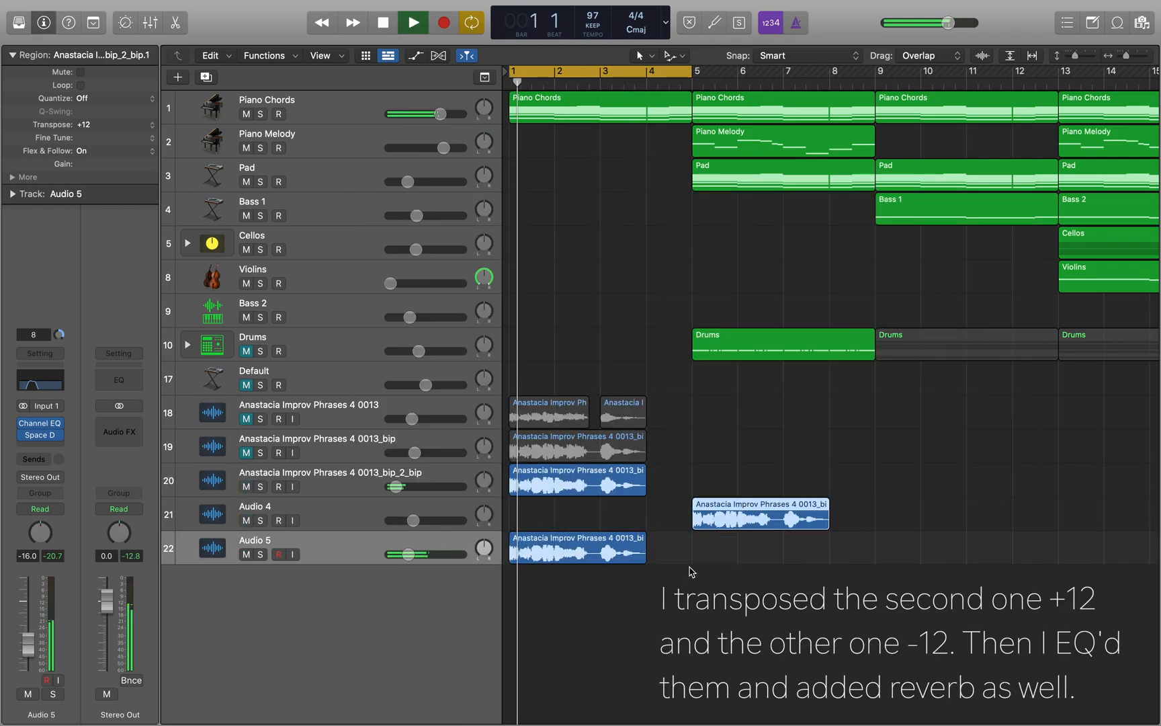
- Drag the Audio 5 header volume slider down to -25.0 dB
{"action": "left_click_drag", "start_coordinate": [441, 553], "coordinate": [400, 553]}
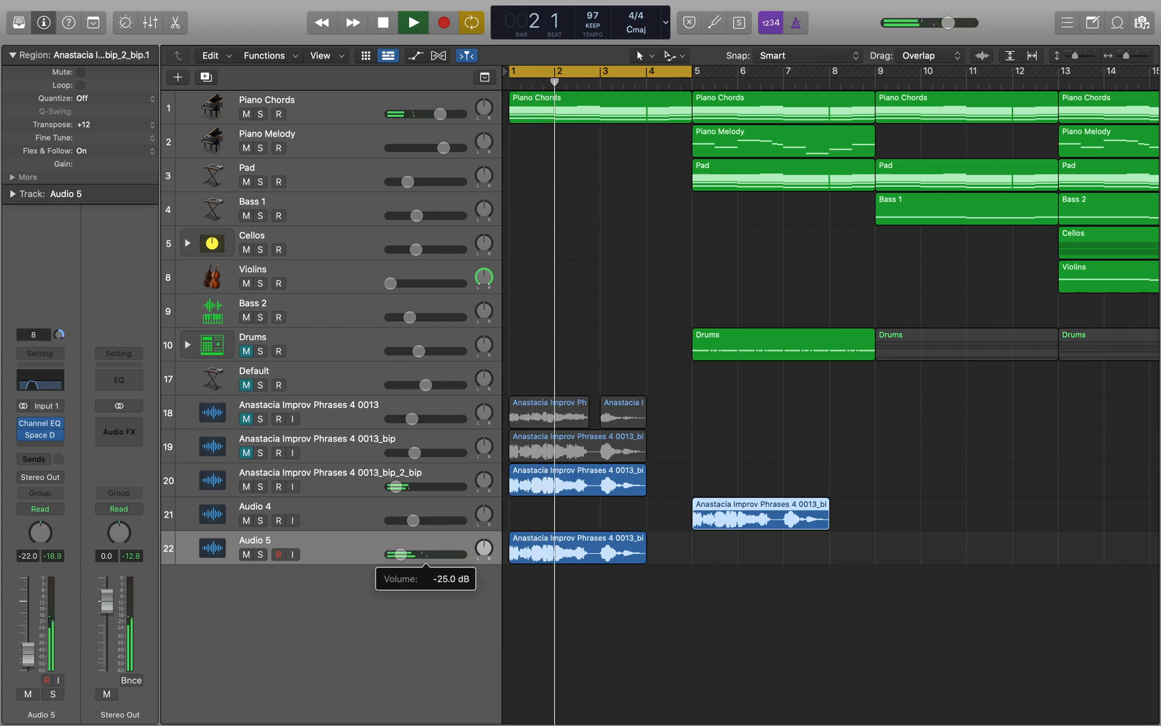